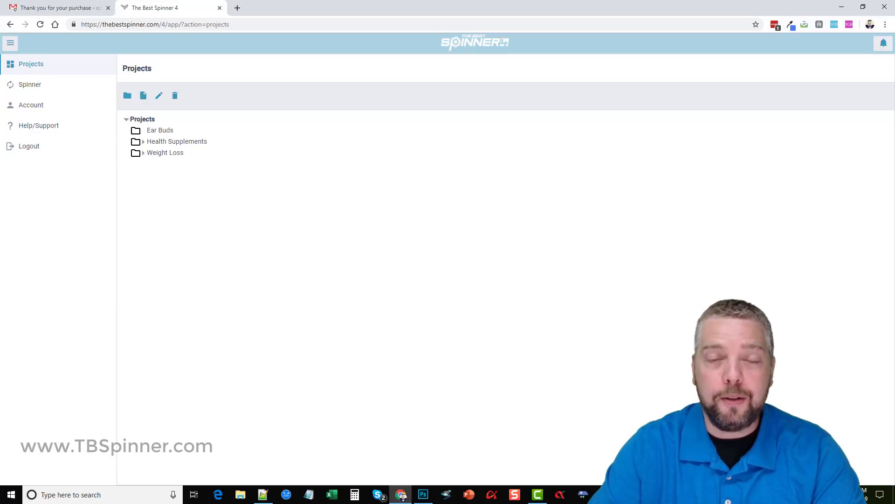
mouse_move(592, 163)
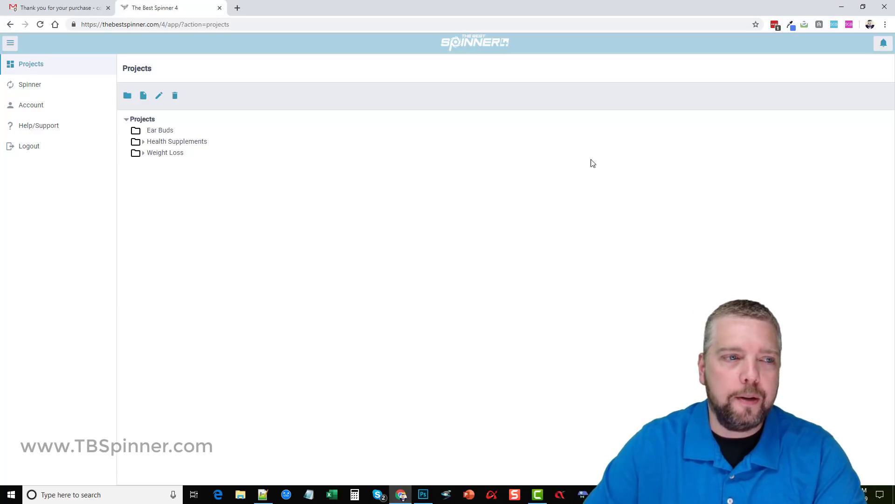
mouse_move(244, 235)
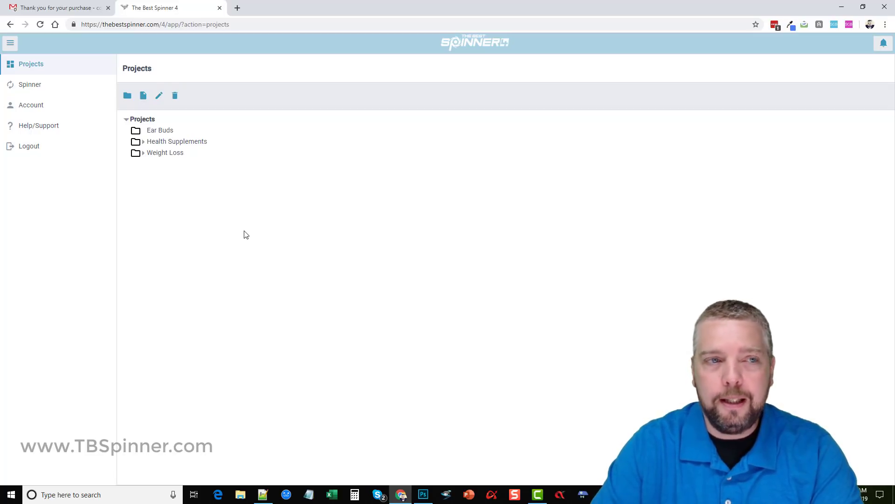
Show the 'Thank you for your purchase' email in Gmail with login details and bonus links.
left_click(56, 8)
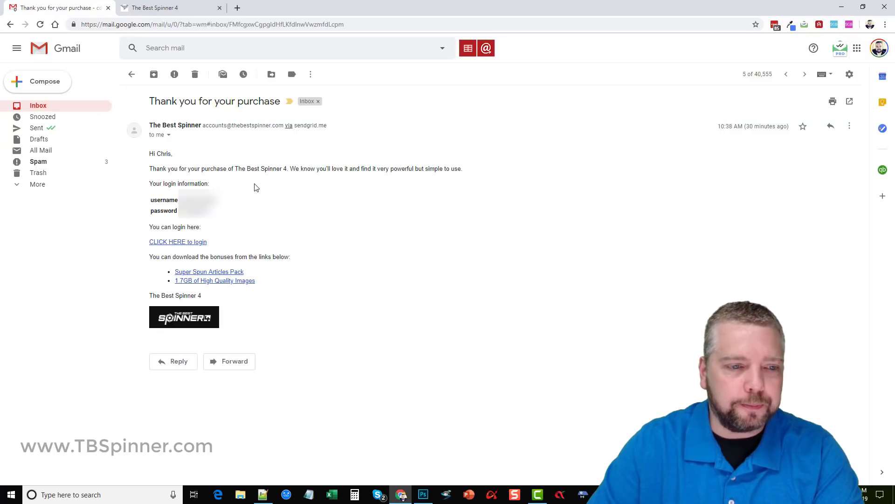
mouse_move(203, 275)
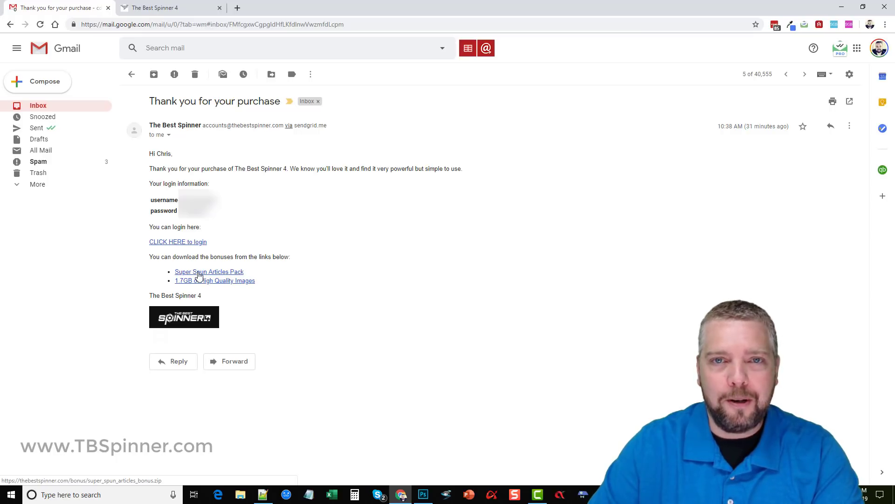
mouse_move(217, 286)
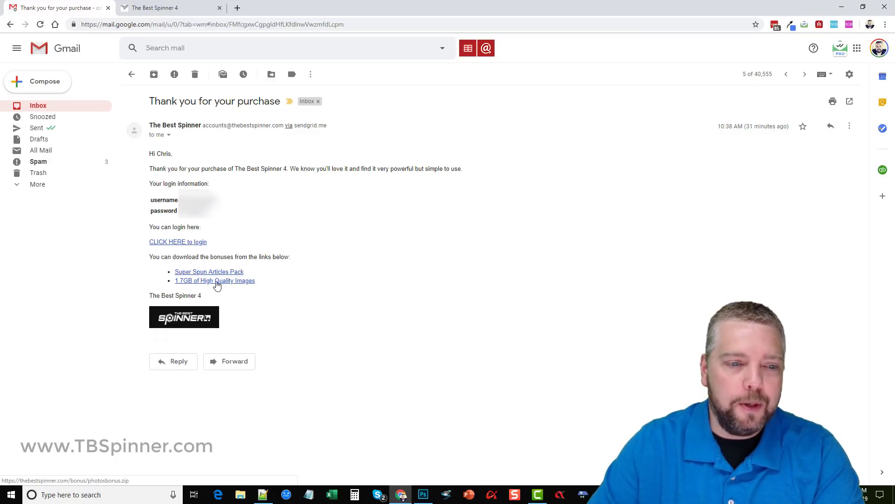
Return to The Best Spinner 4 Projects page listing Ear Buds, Health Supplements and Weight Loss.
left_click(154, 7)
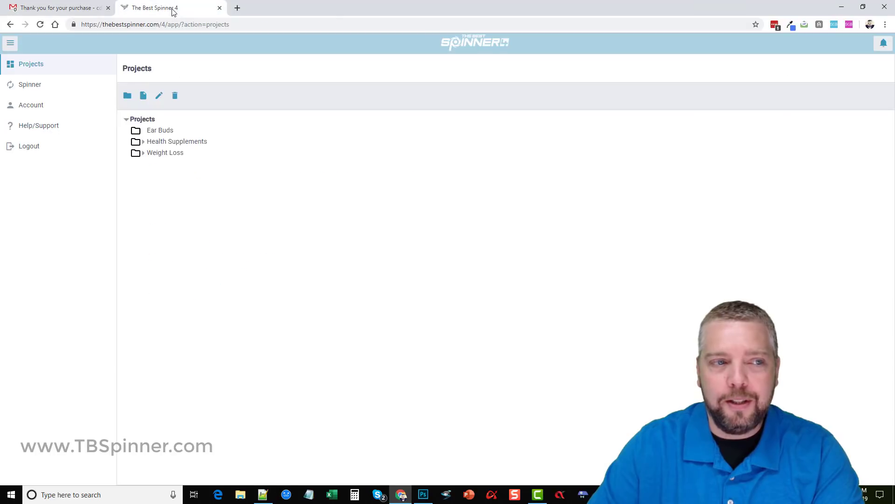
mouse_move(100, 242)
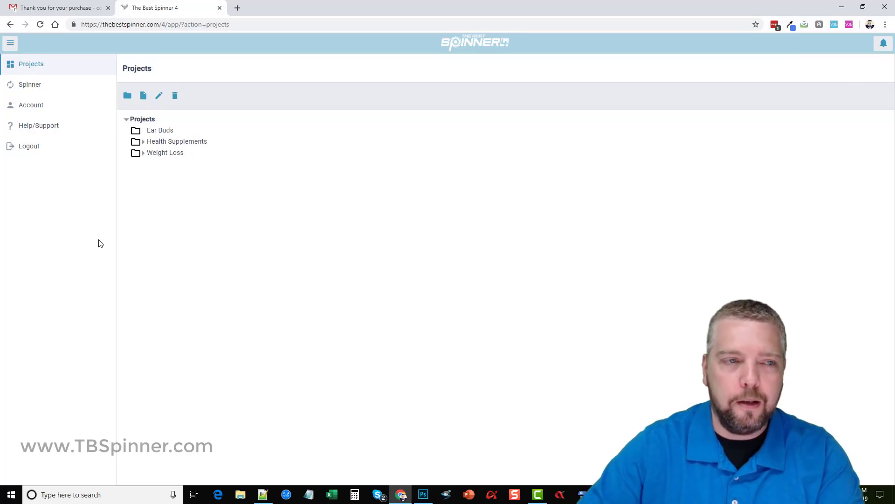
mouse_move(280, 203)
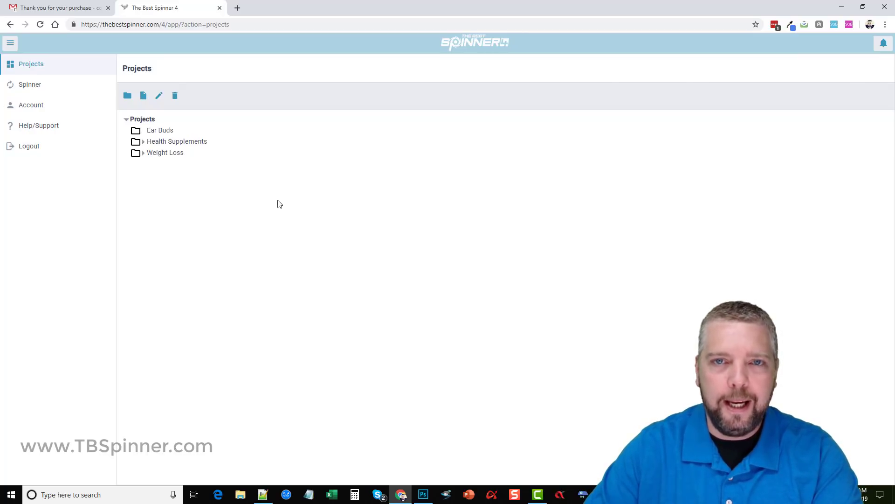
mouse_move(195, 184)
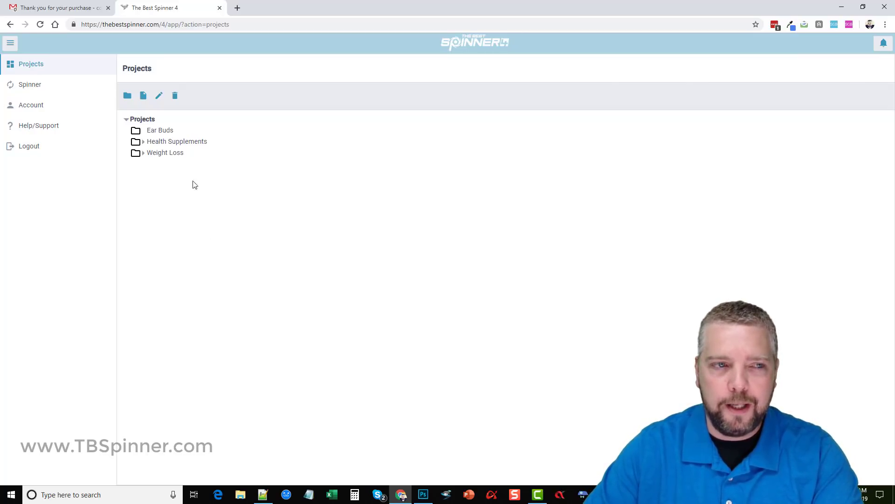
mouse_move(144, 202)
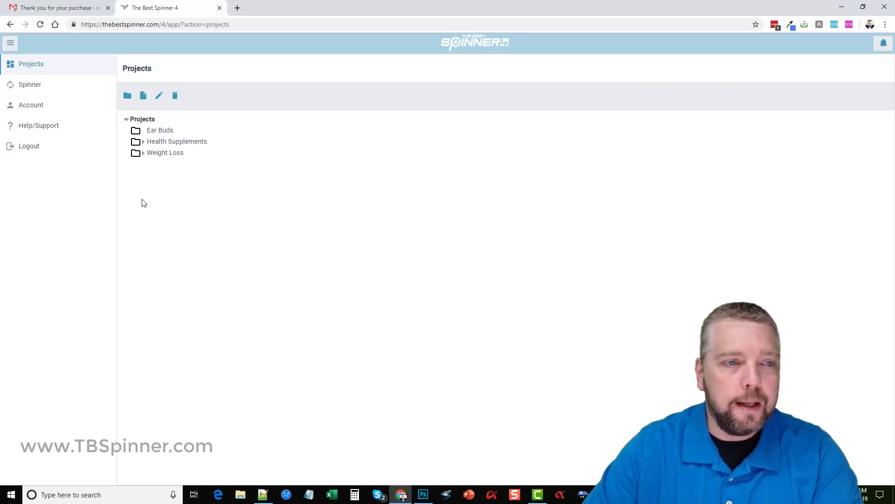
mouse_move(100, 207)
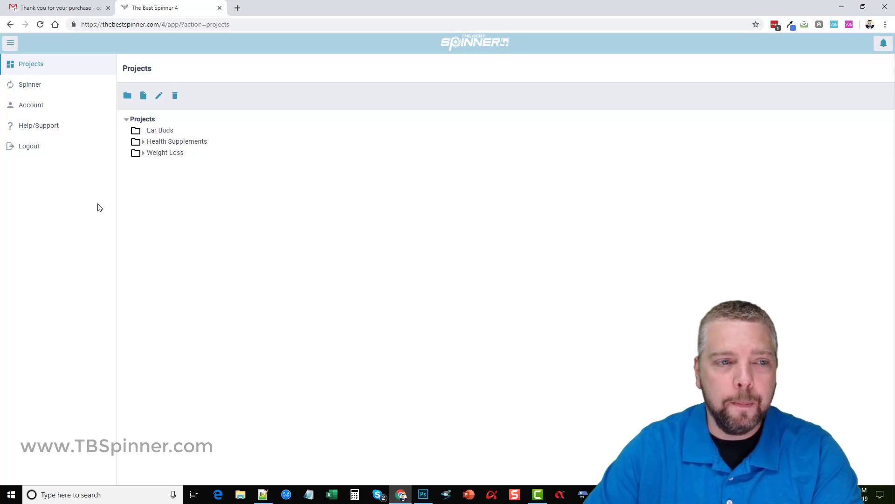
mouse_move(225, 214)
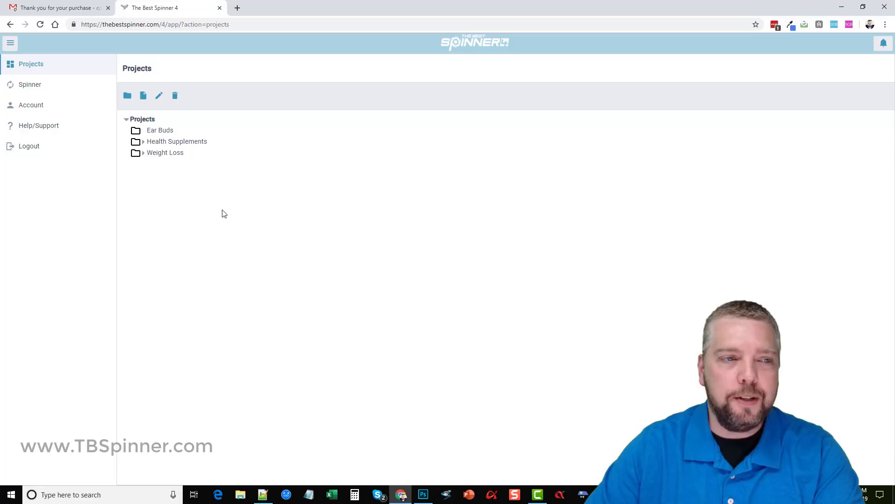
mouse_move(230, 224)
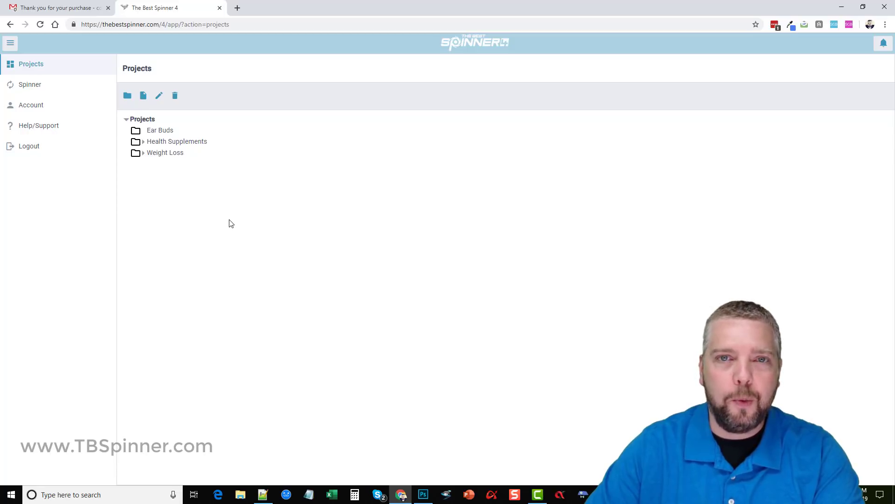
mouse_move(157, 223)
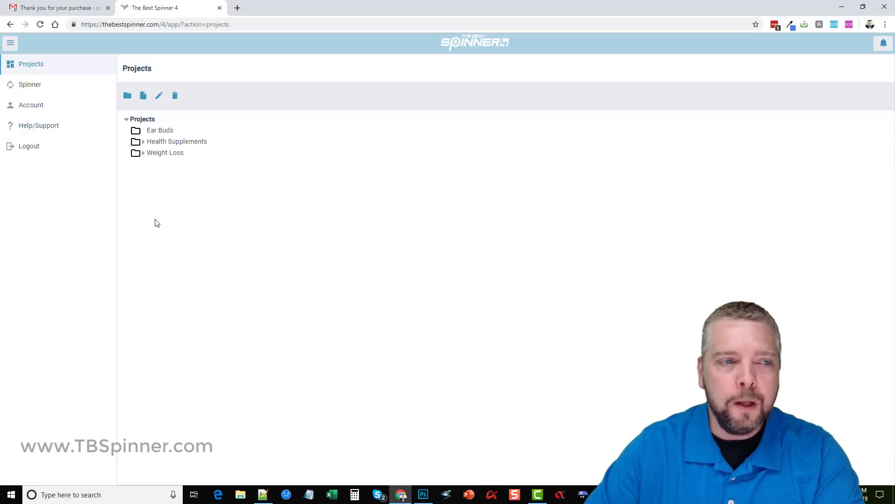
mouse_move(247, 246)
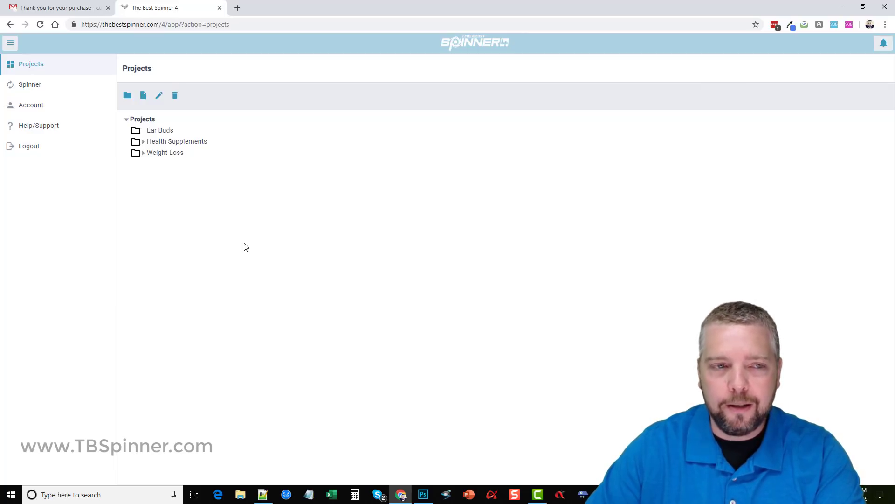
mouse_move(88, 232)
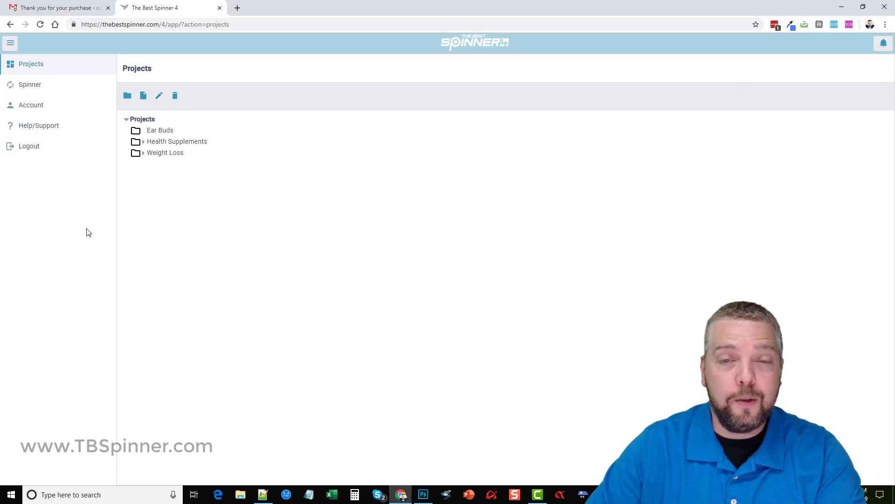
mouse_move(79, 194)
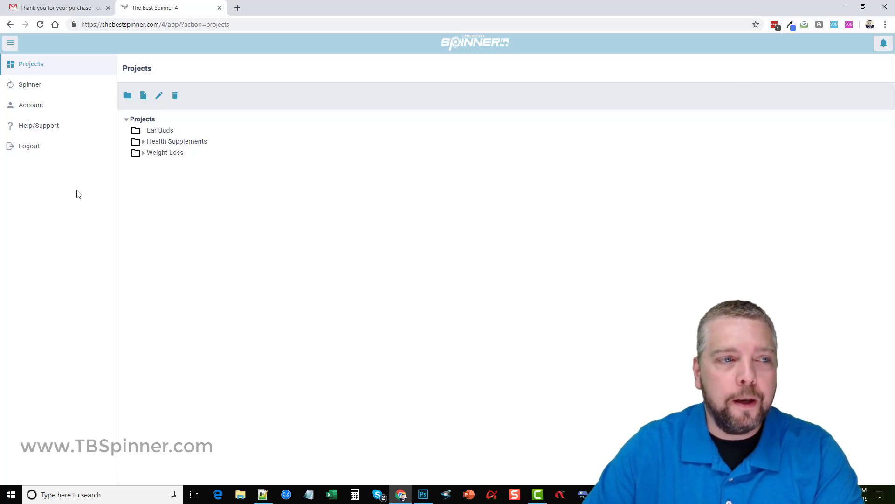
mouse_move(225, 197)
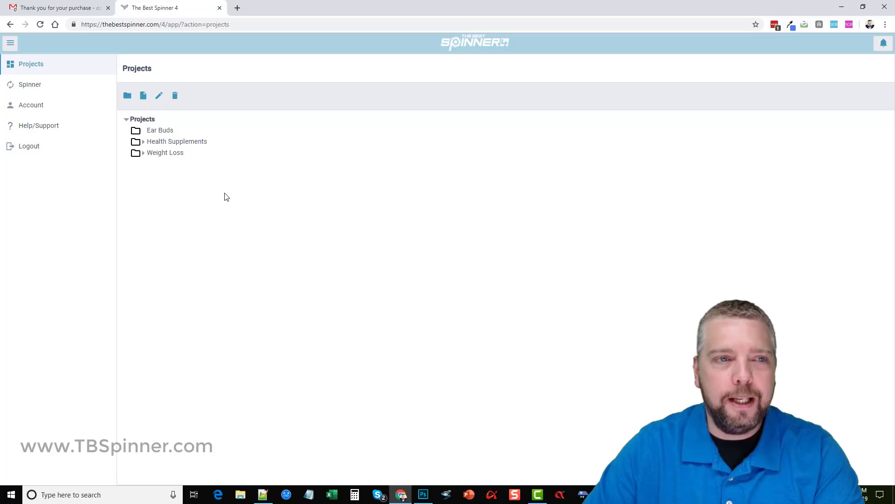
mouse_move(238, 91)
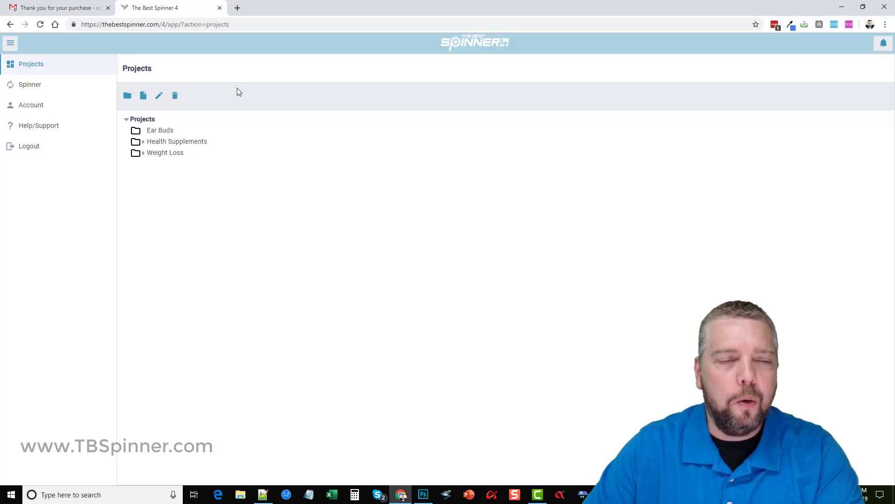
mouse_move(241, 14)
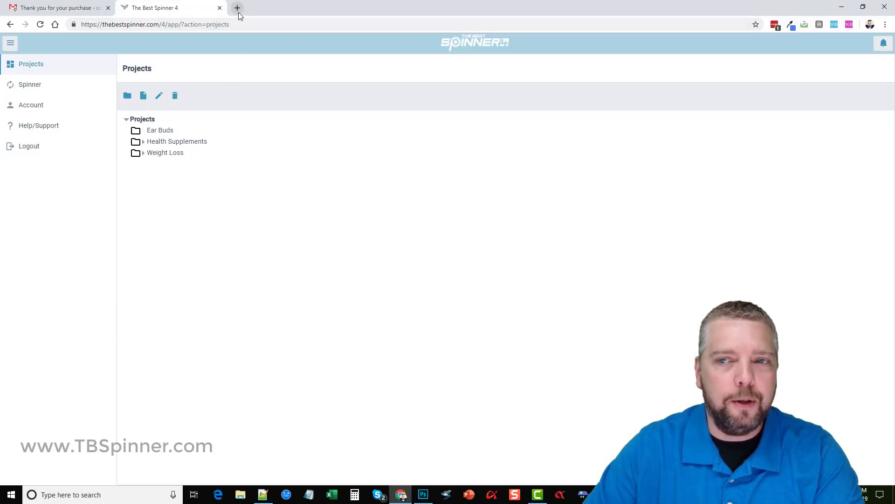
mouse_move(237, 7)
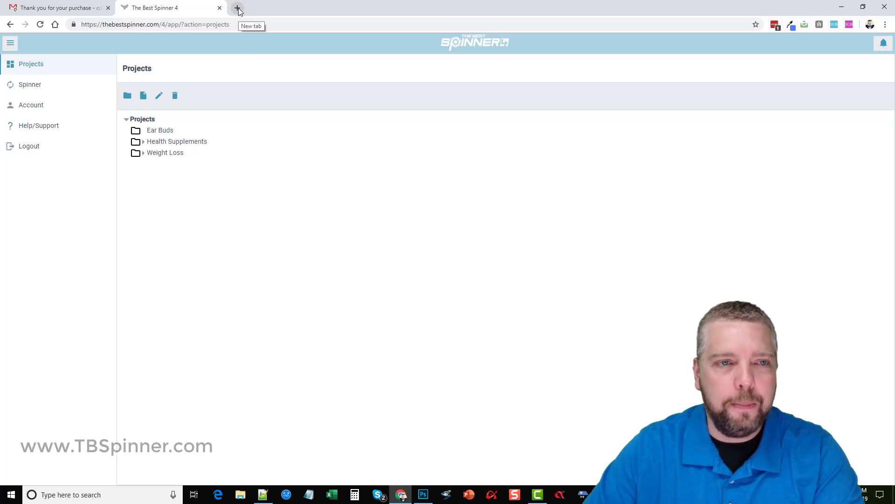
Show tbspinner.com in a new tab at 'Look What The Best Spinner 4 Can Do For You!'.
left_click(237, 8)
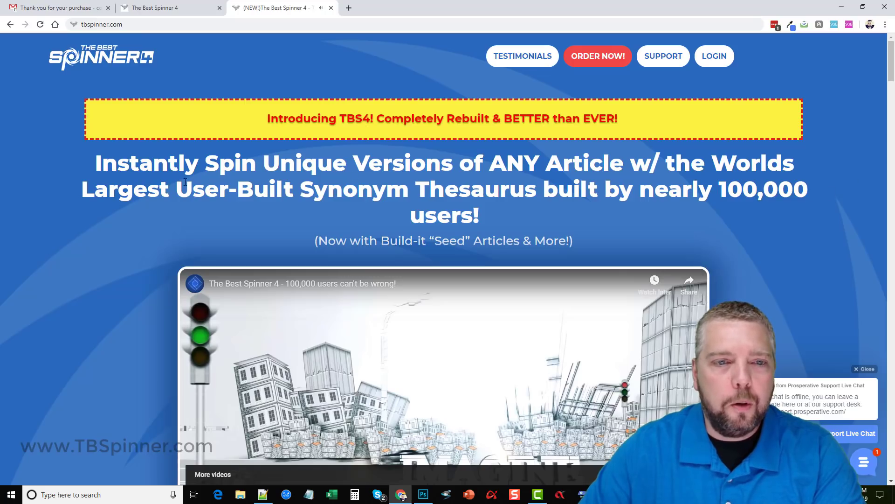
scroll("down", 3)
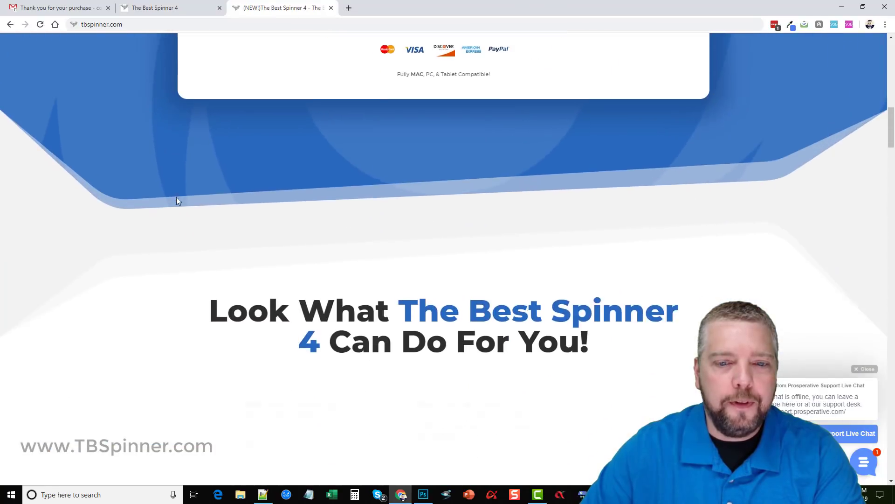
scroll("down", 3)
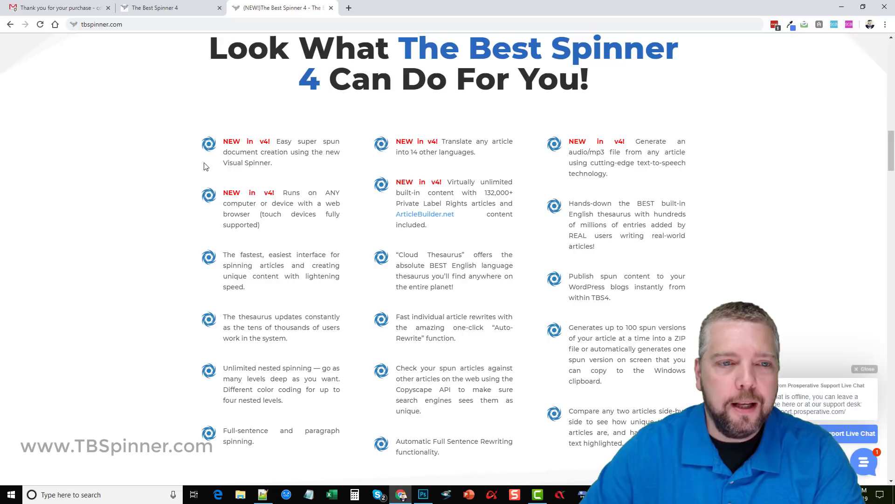
mouse_move(323, 166)
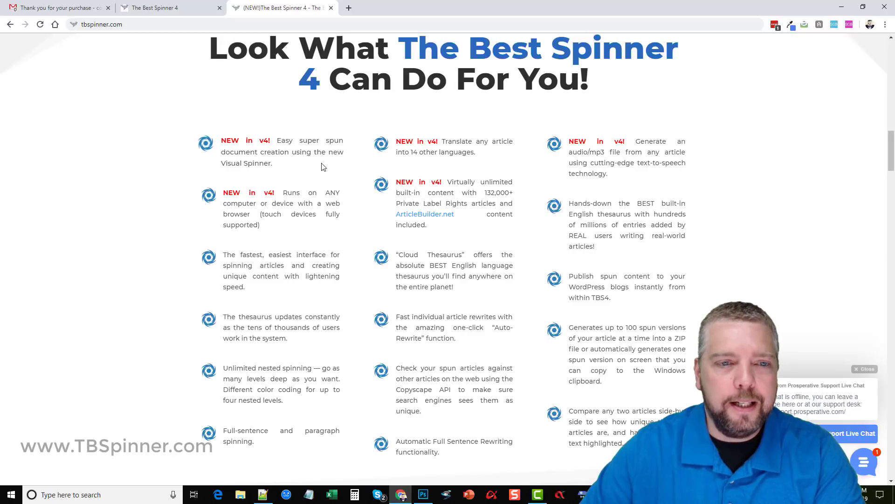
mouse_move(332, 164)
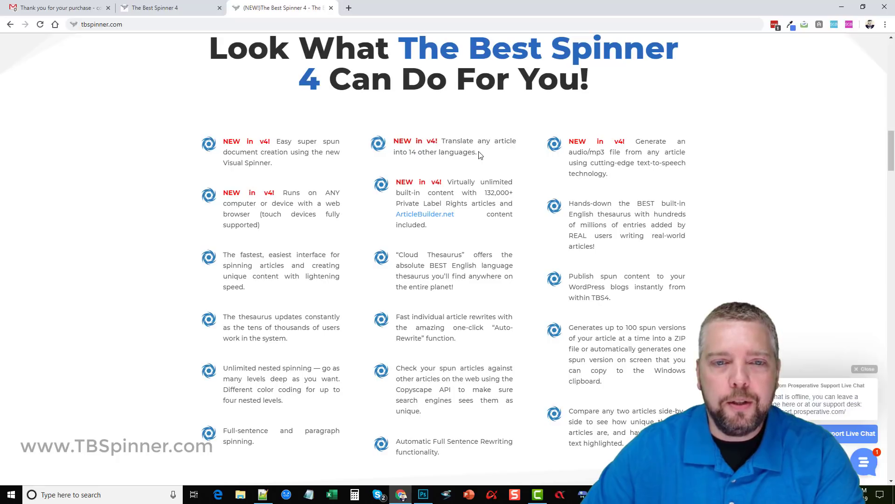
mouse_move(488, 160)
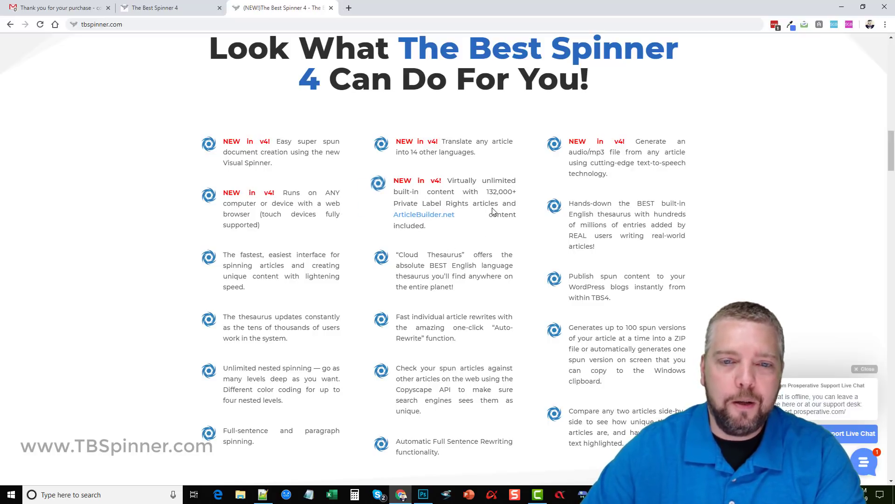
mouse_move(481, 228)
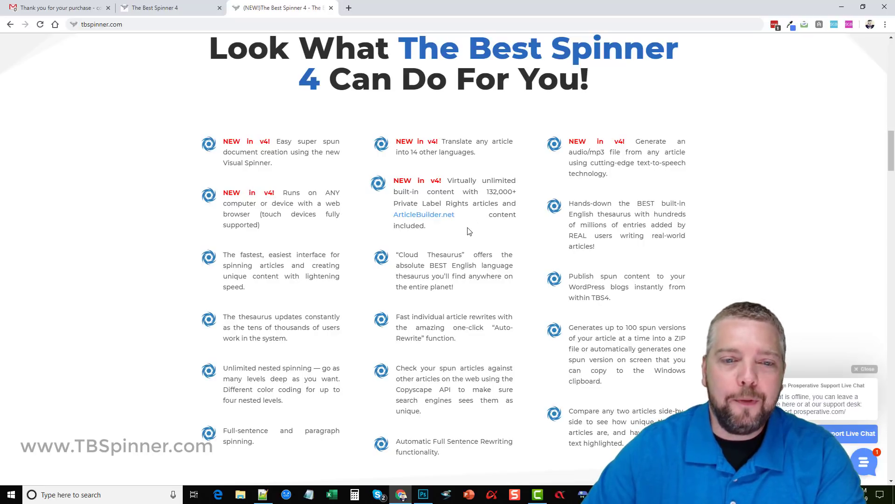
mouse_move(477, 235)
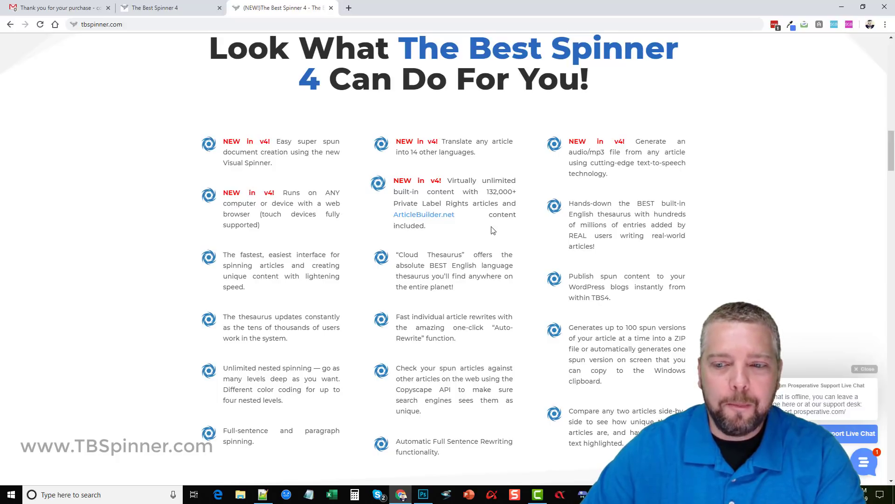
mouse_move(758, 222)
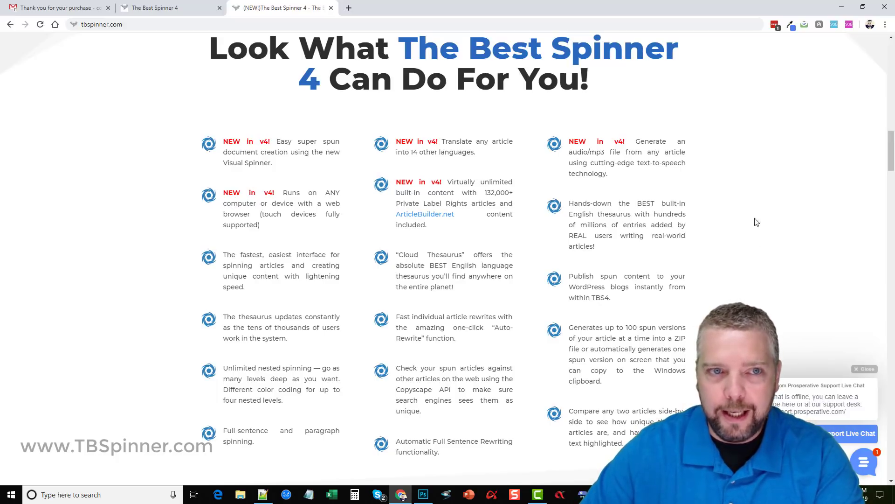
Scroll the sales page to the Basic $37, Standard $67 and Pro $147 yearly plans.
scroll("down", 3)
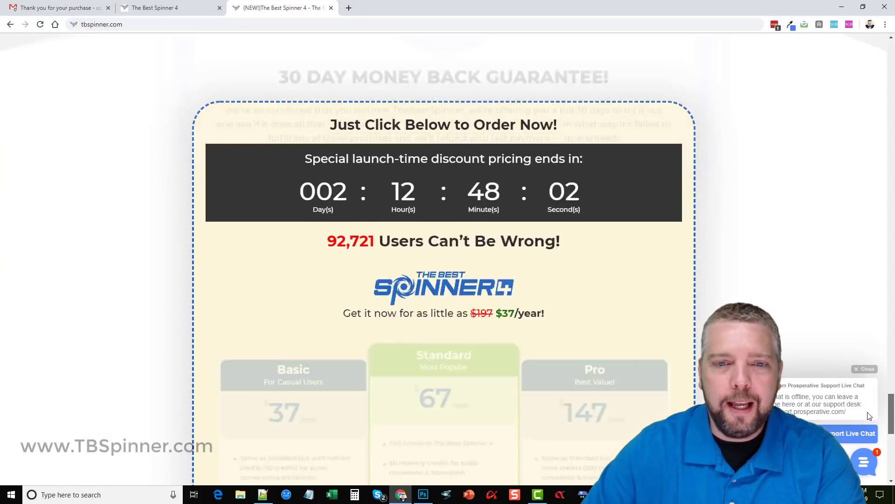
scroll("down", 3)
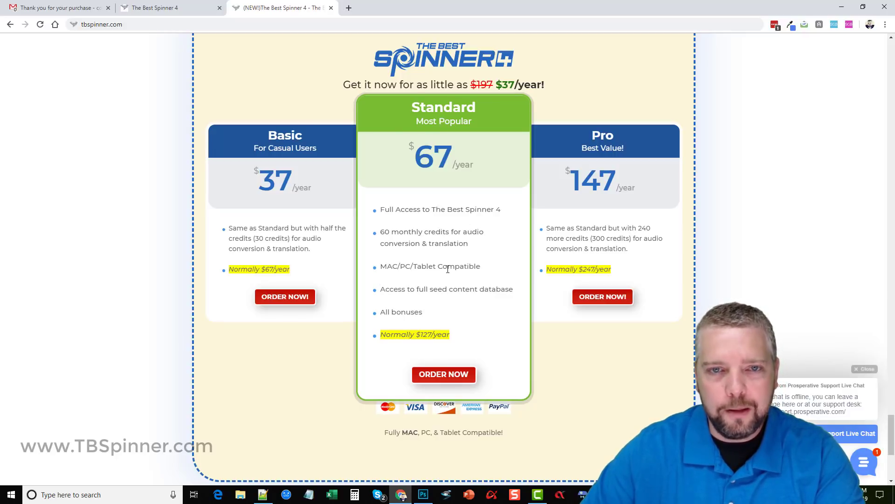
mouse_move(457, 289)
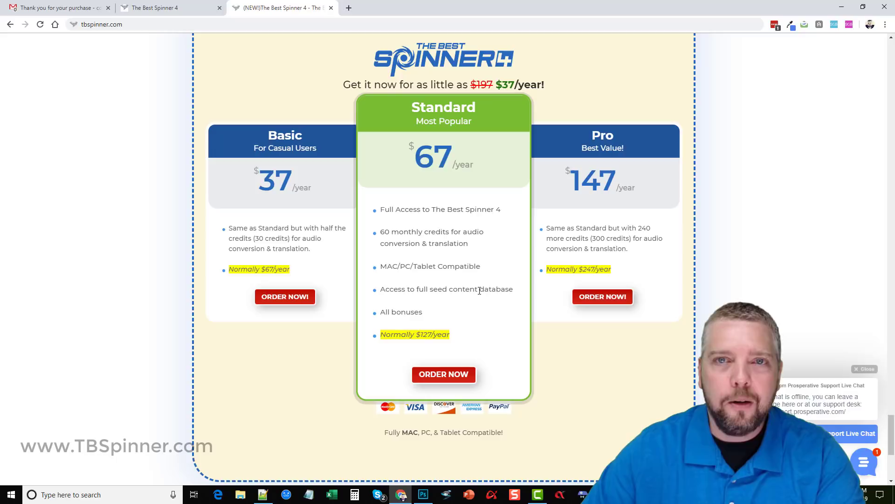
mouse_move(428, 308)
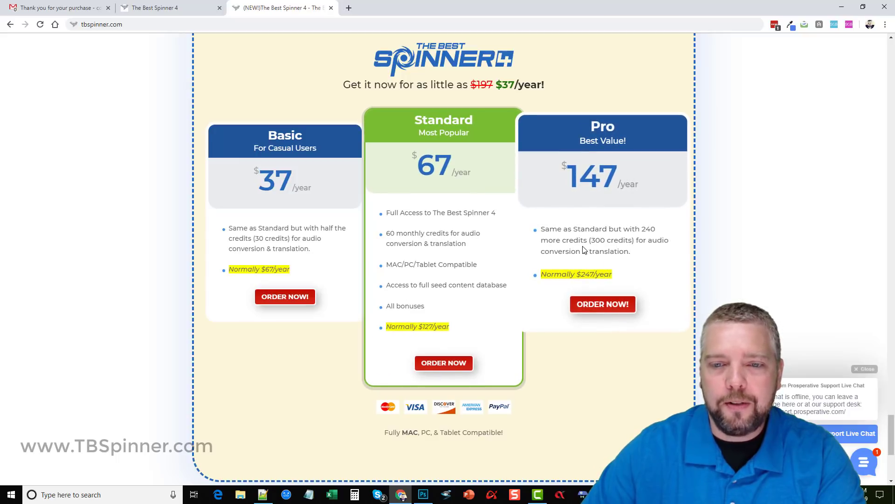
mouse_move(567, 261)
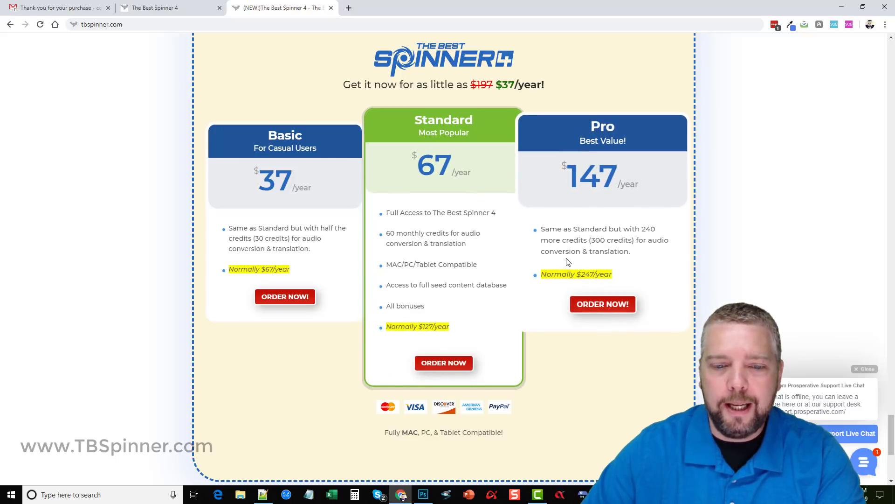
Expand the Weight Loss project to its article and begin importing a new article.
left_click(157, 7)
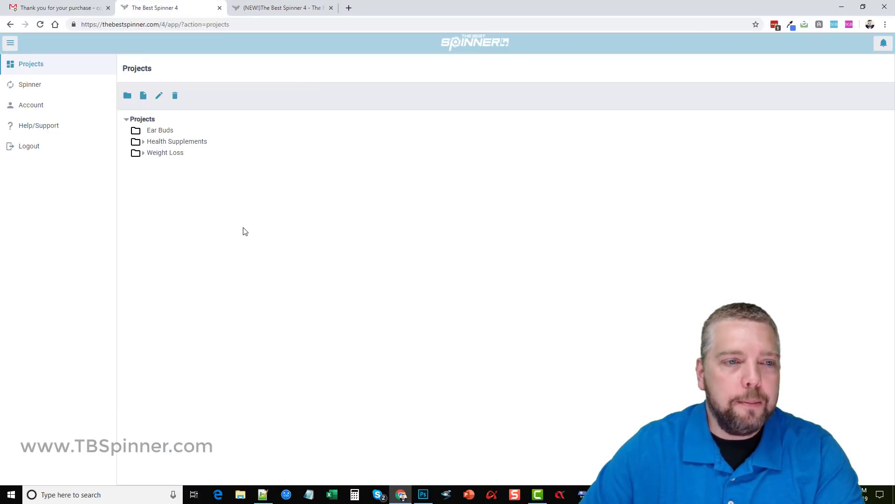
mouse_move(98, 243)
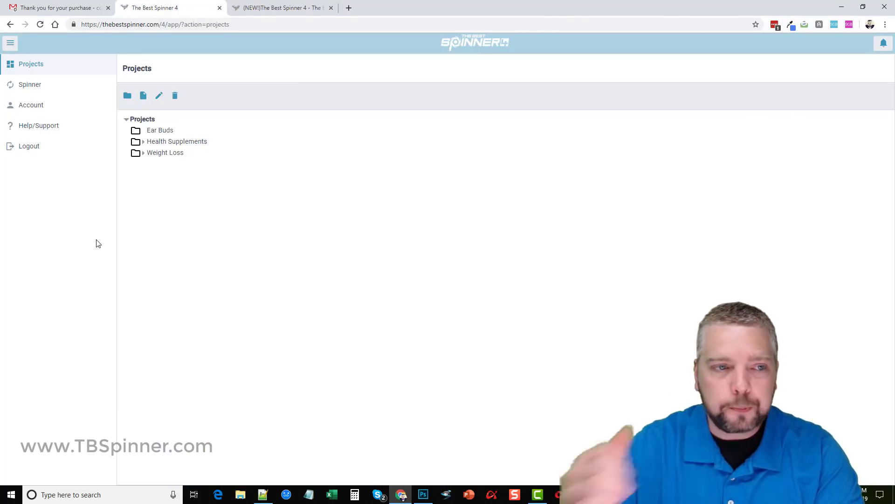
mouse_move(313, 211)
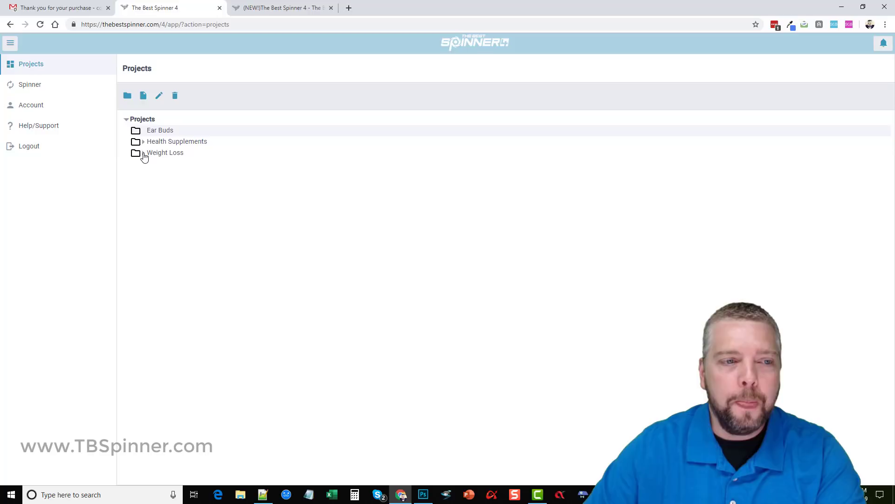
left_click(145, 153)
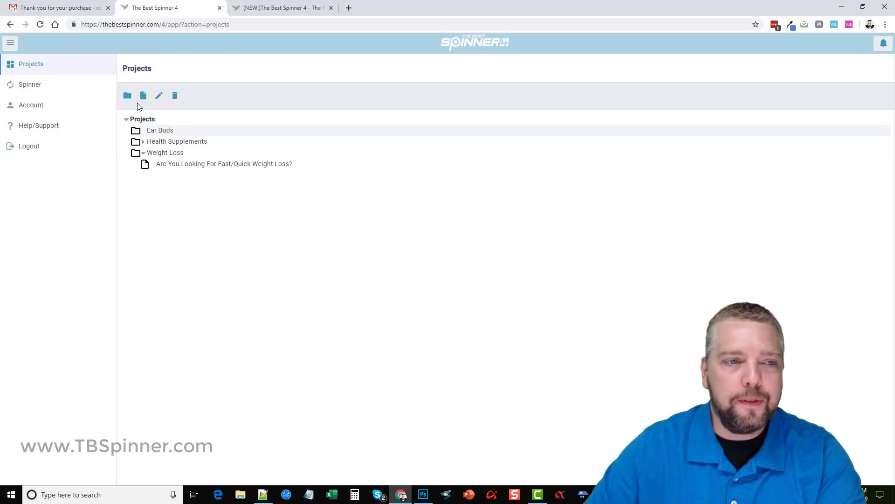
mouse_move(181, 163)
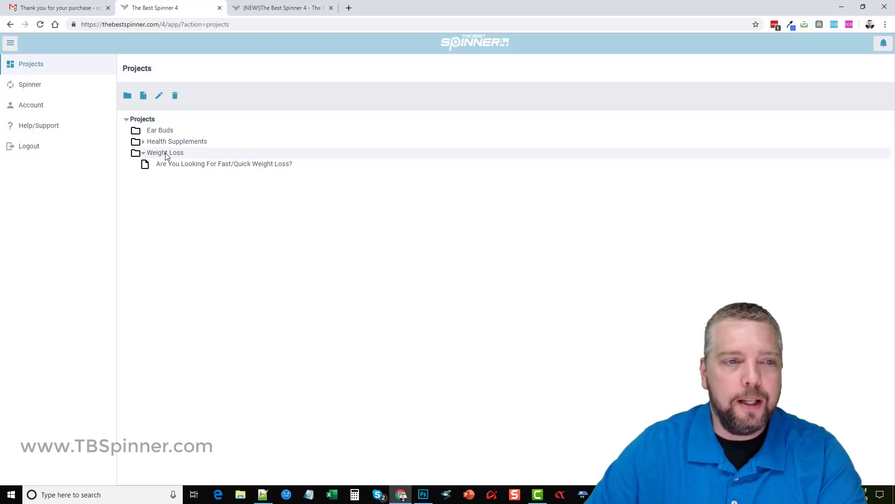
left_click(144, 95)
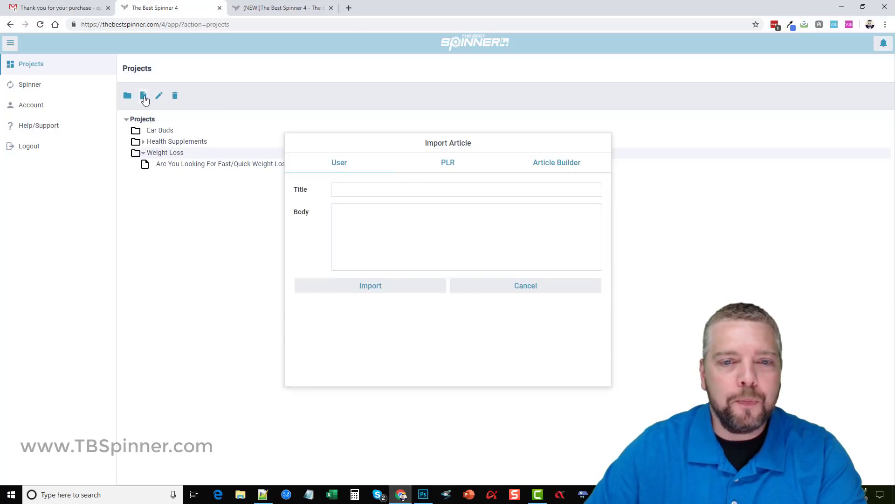
mouse_move(395, 146)
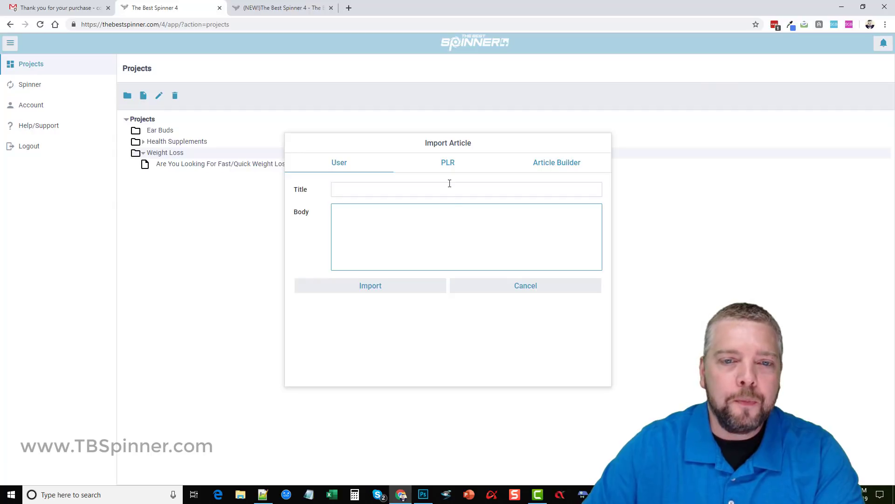
Switch the Import Article dialog to its PLR article library.
left_click(448, 162)
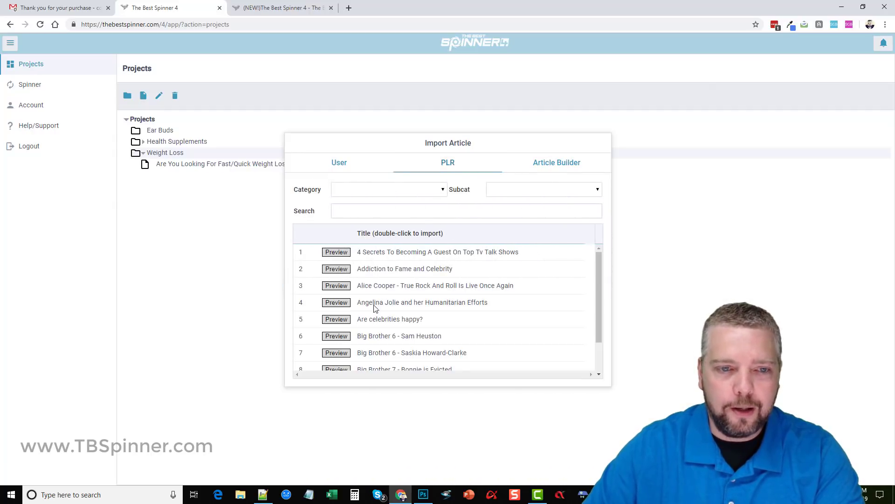
mouse_move(422, 276)
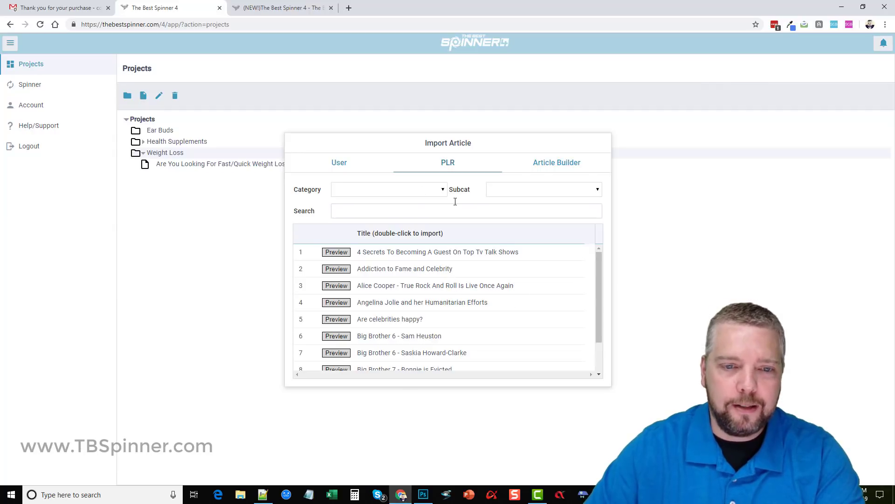
Filter the PLR library to category Health and Fitness, subcategory Weight Loss.
scroll("down", 3)
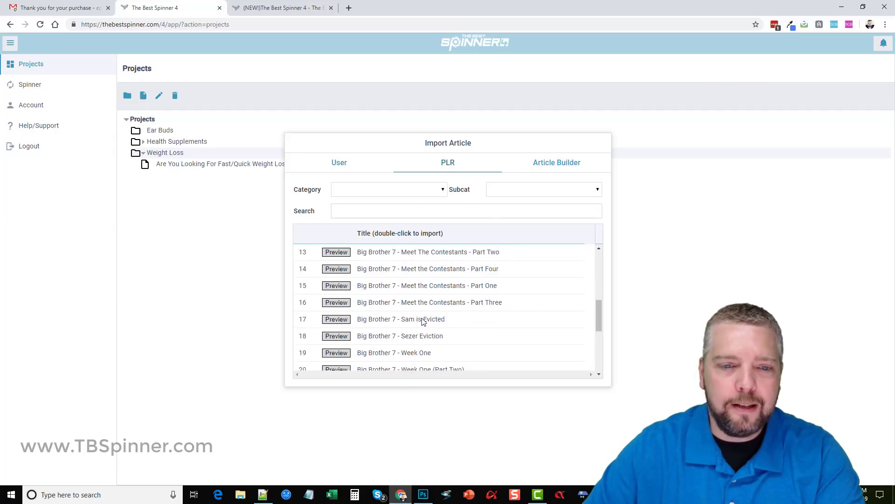
scroll("down", 3)
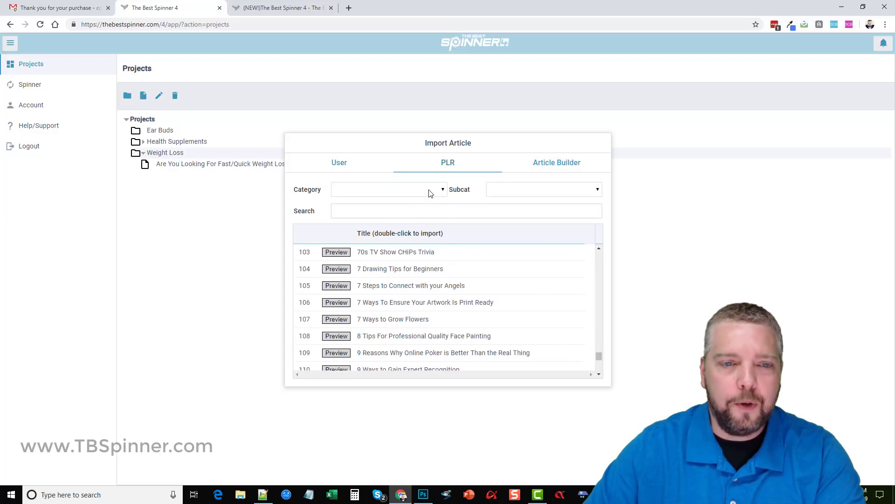
left_click(388, 189)
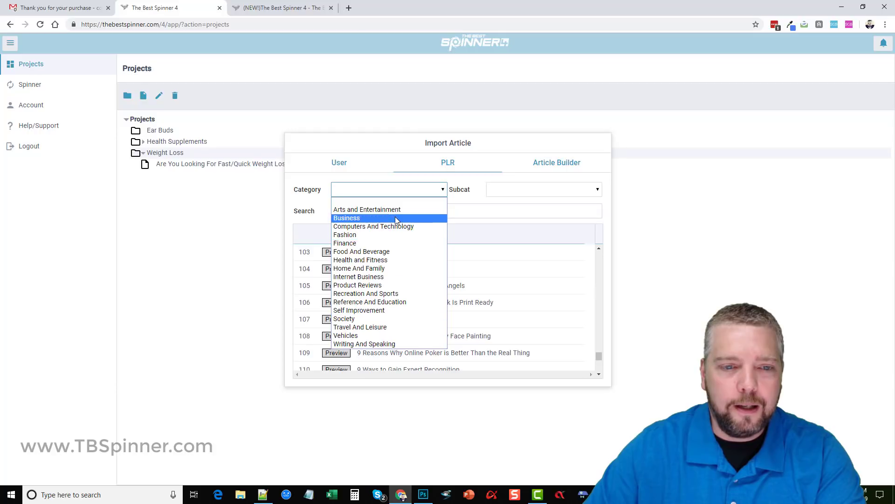
left_click(360, 259)
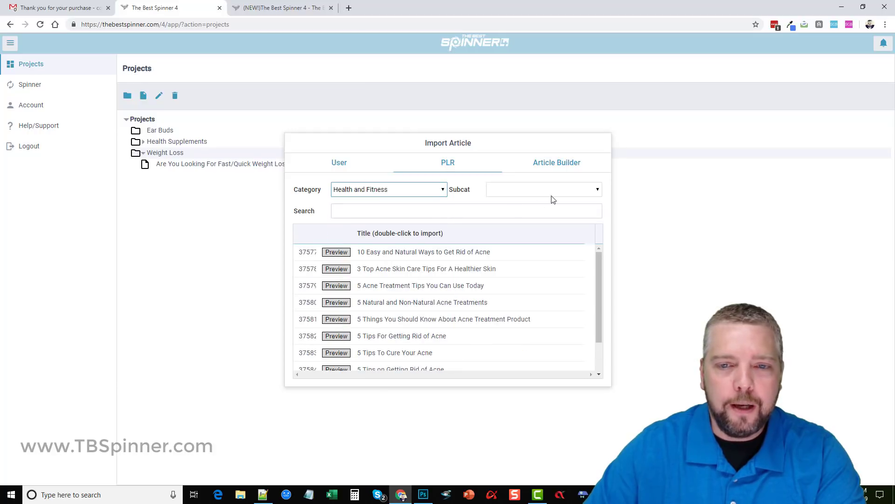
left_click(544, 189)
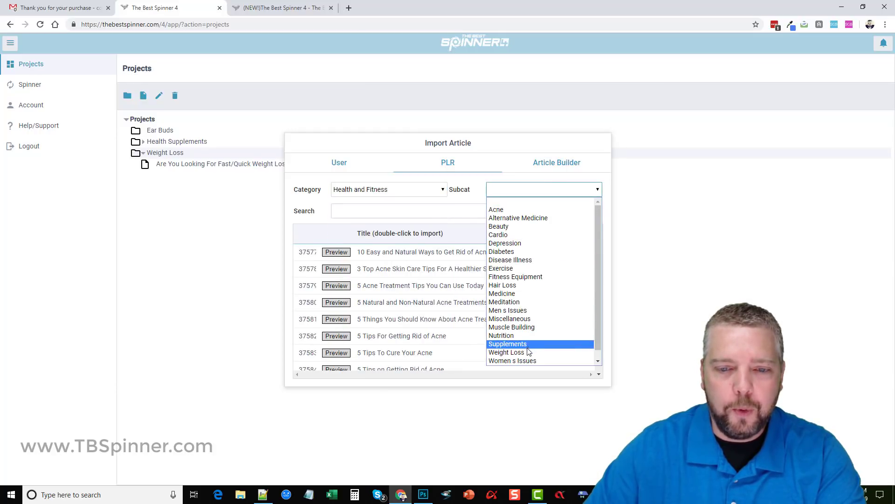
left_click(507, 352)
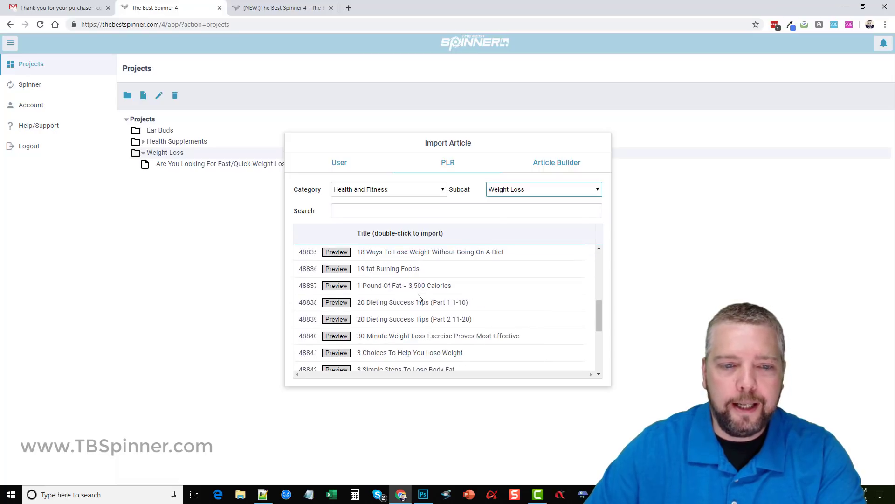
Preview 'Cardiovascular Training for Excellent Health', close the preview and choose it for import.
scroll("down", 3)
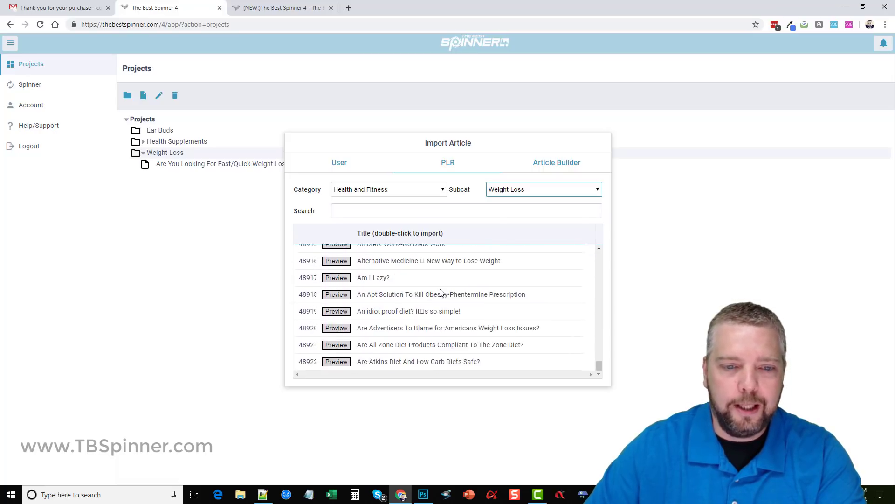
scroll("down", 3)
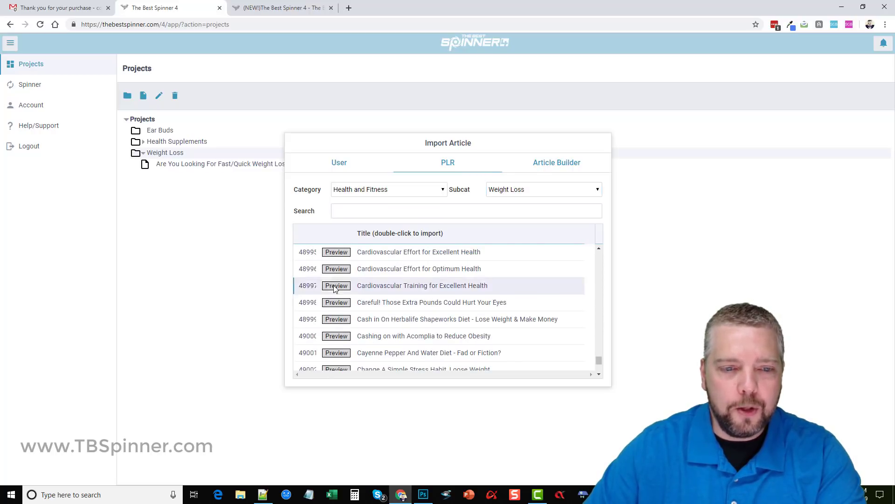
left_click(336, 286)
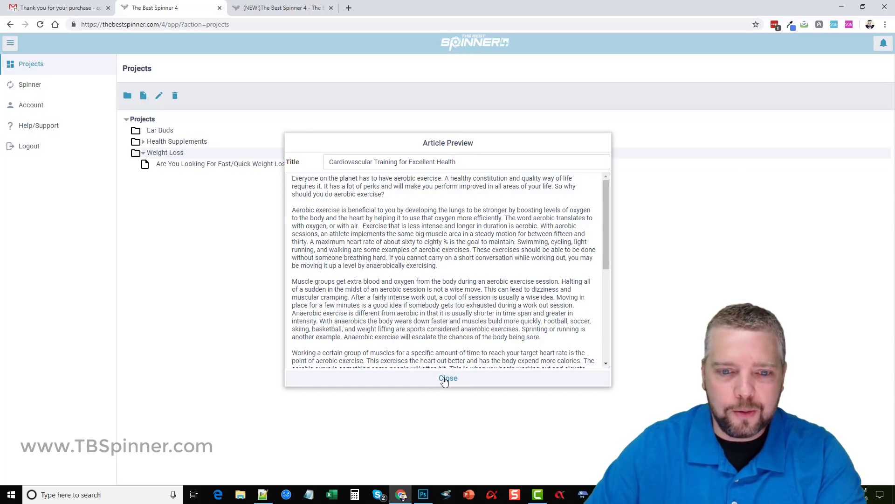
left_click(445, 379)
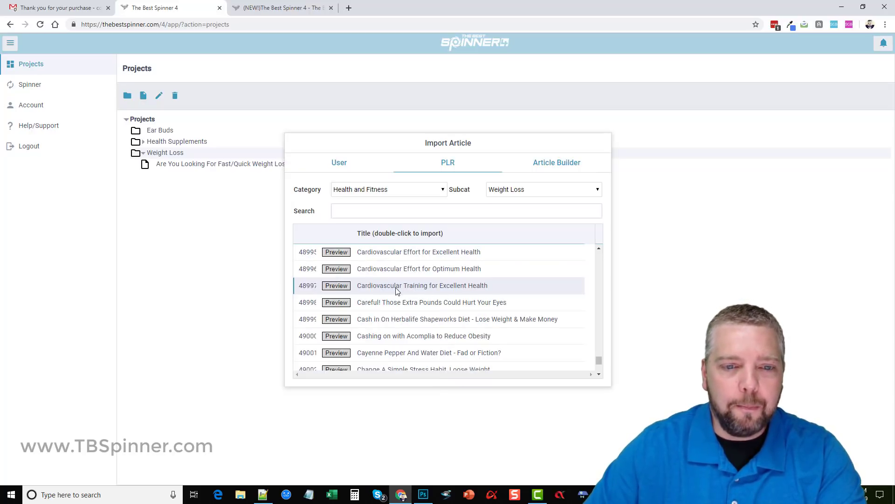
double_click(416, 285)
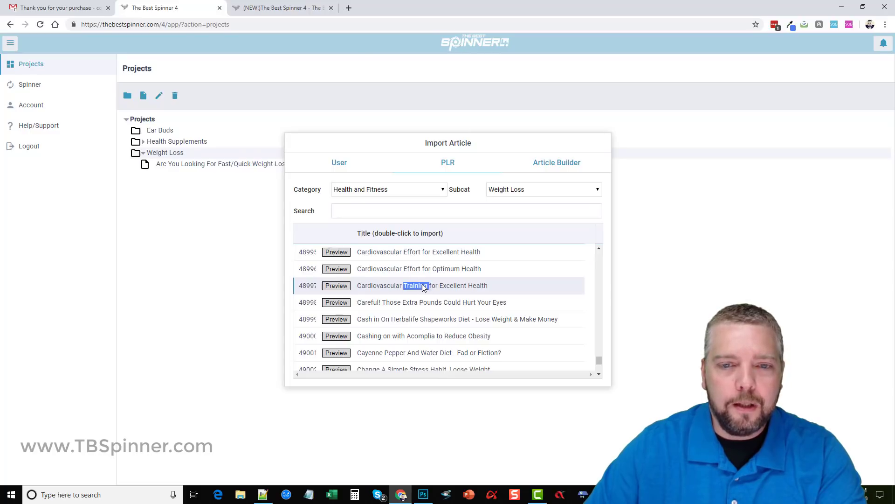
Import 'Cardiovascular Training for Excellent Health' into Weight Loss and open it in the spinner editor.
double_click(416, 286)
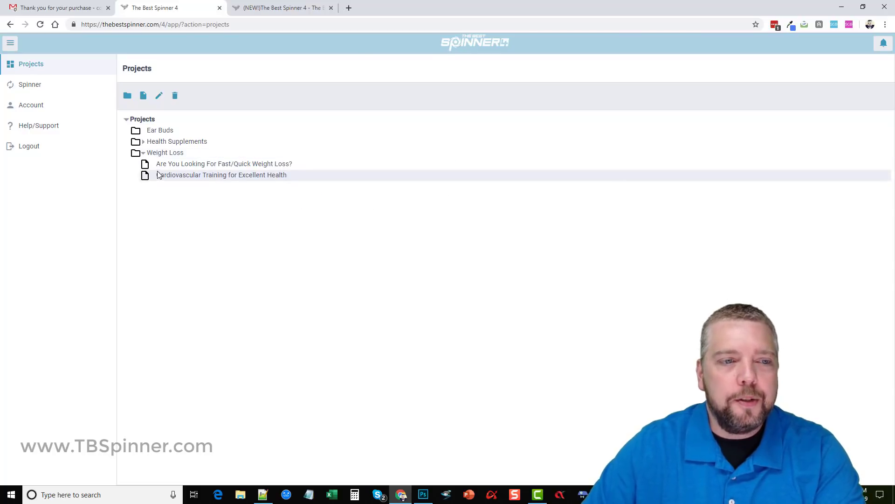
mouse_move(229, 178)
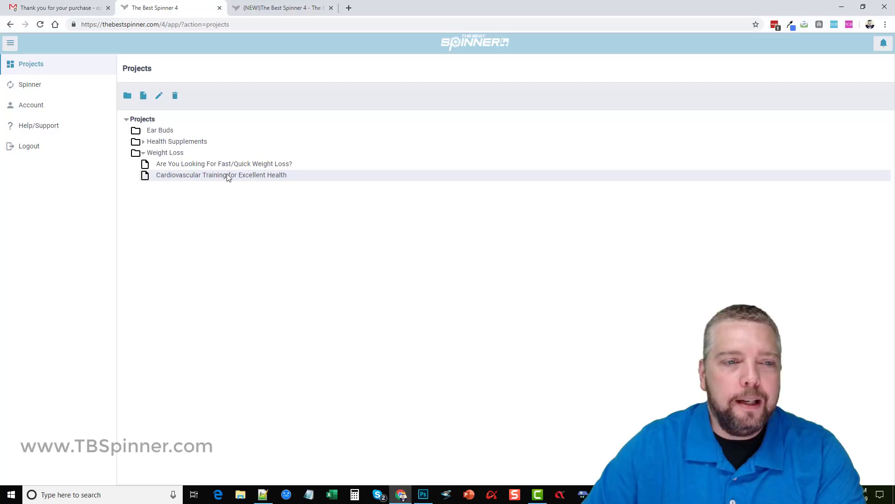
mouse_move(159, 95)
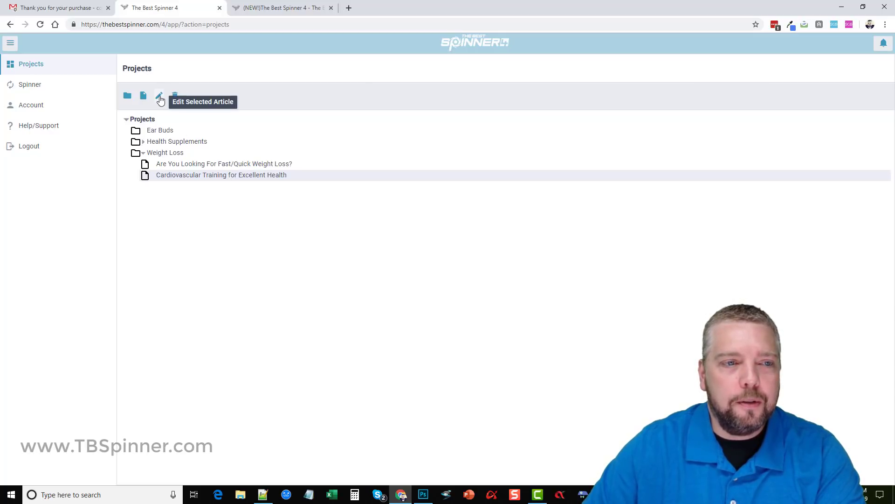
left_click(158, 95)
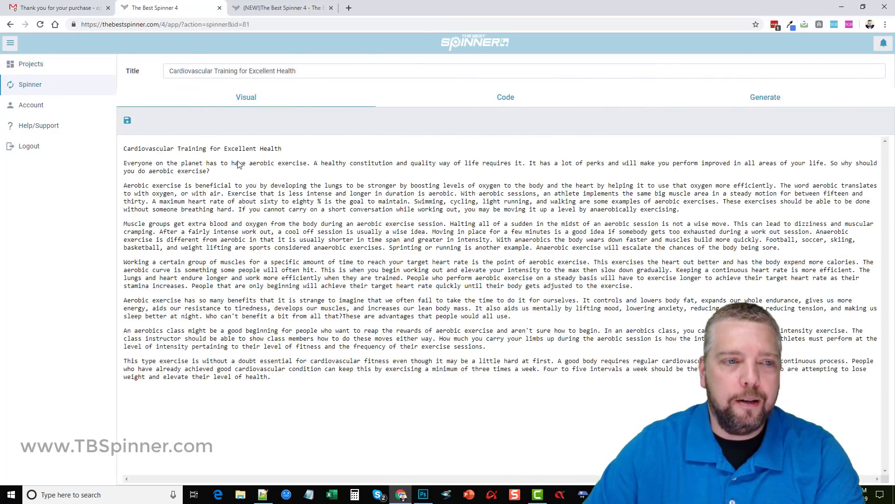
mouse_move(259, 96)
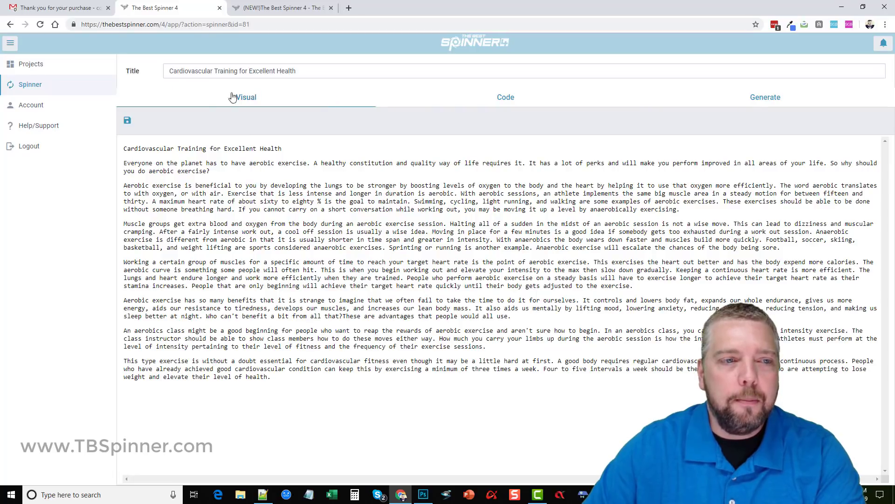
mouse_move(513, 114)
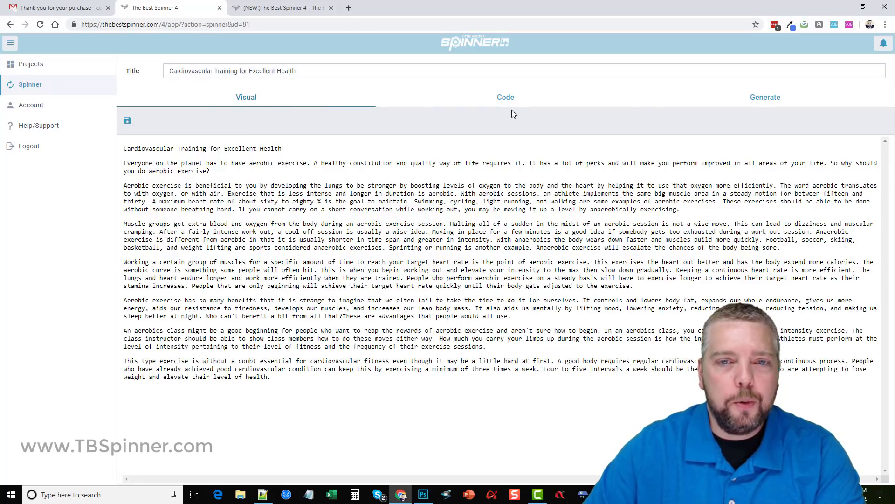
left_click(505, 97)
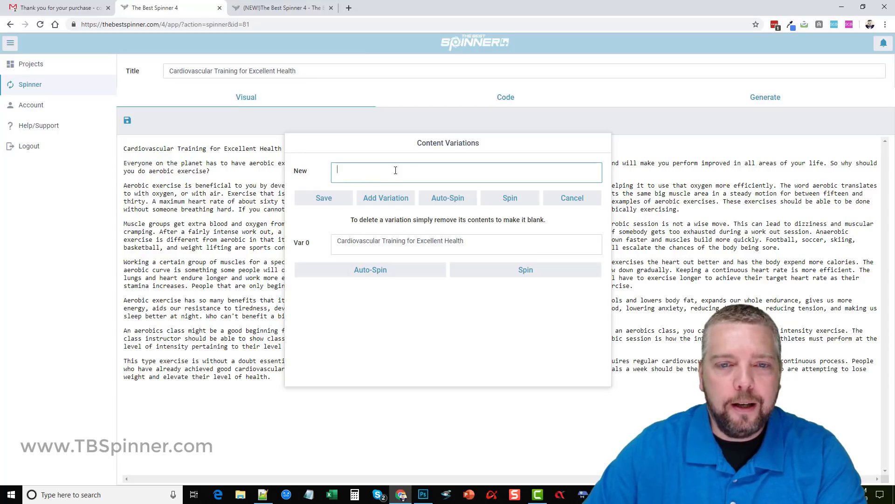
mouse_move(526, 173)
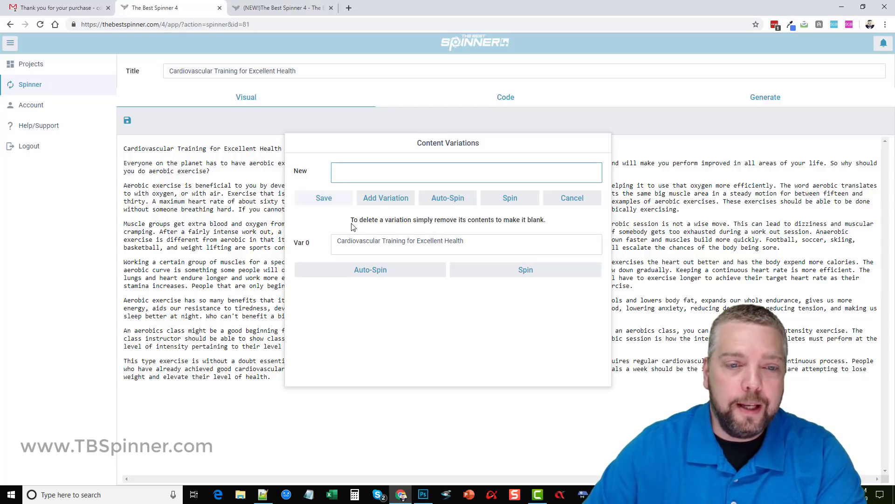
mouse_move(375, 270)
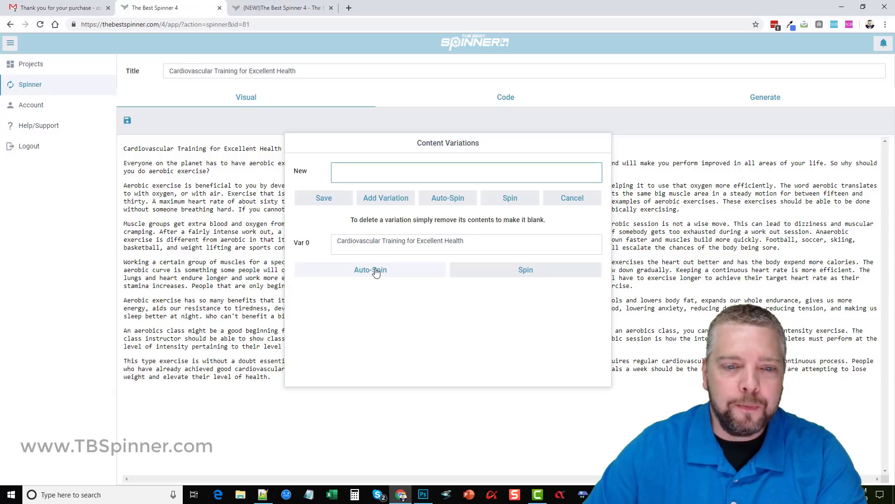
Auto-spin the article title into synonym groups and show it in the spintax code view.
left_click(370, 269)
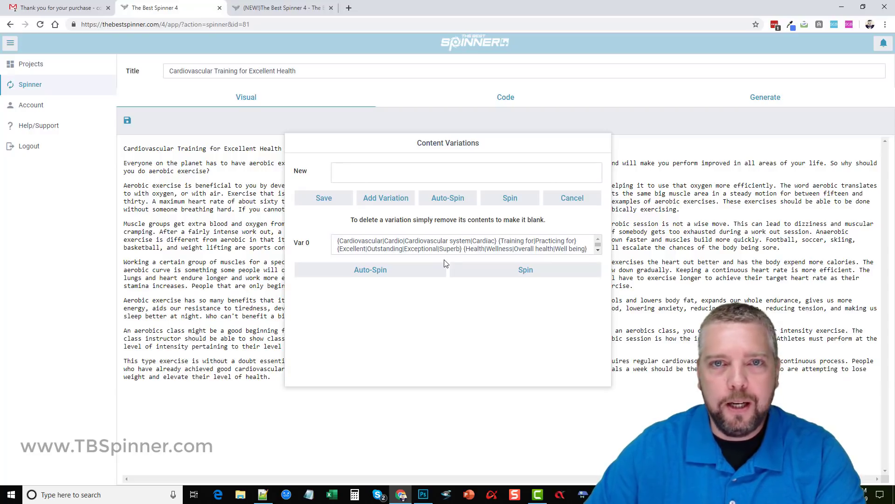
mouse_move(454, 280)
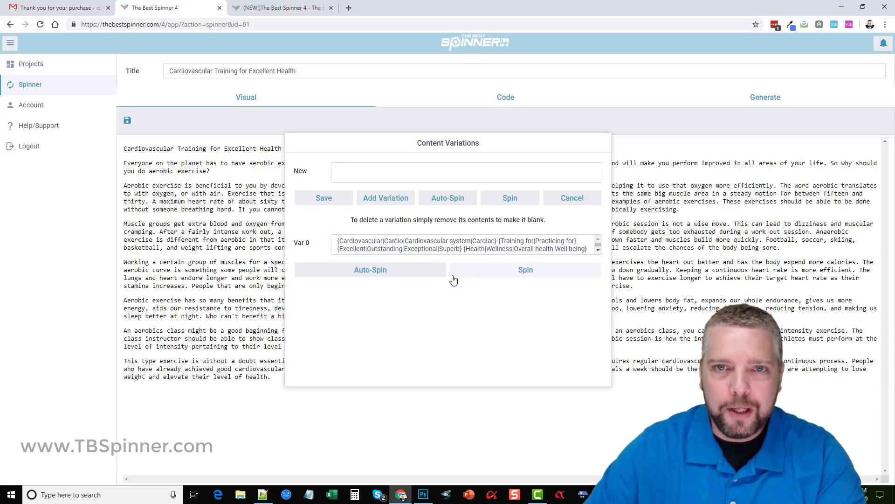
mouse_move(420, 298)
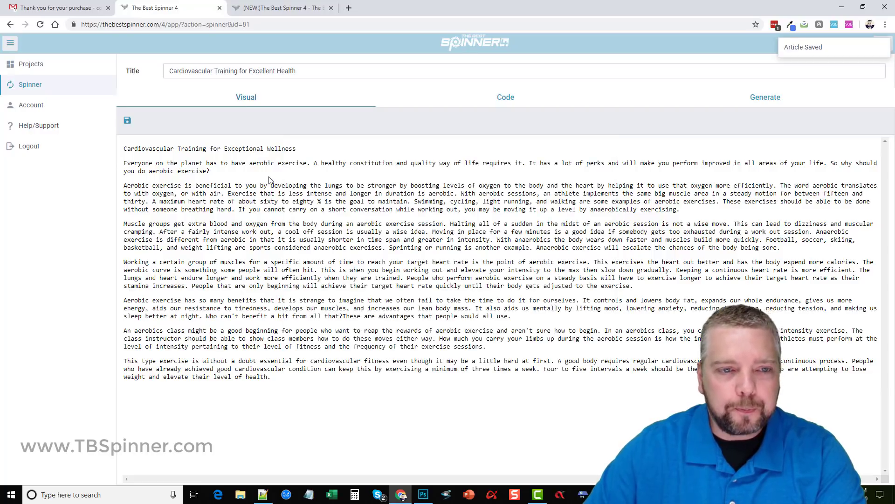
mouse_move(237, 154)
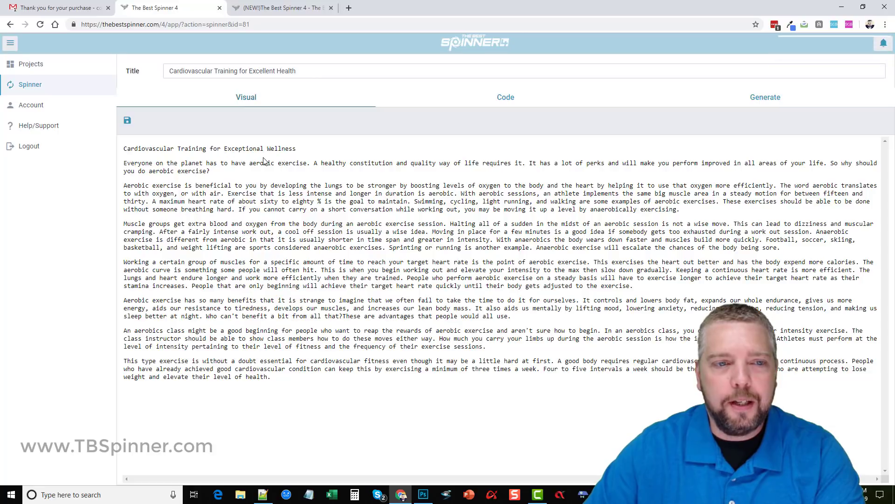
left_click(506, 97)
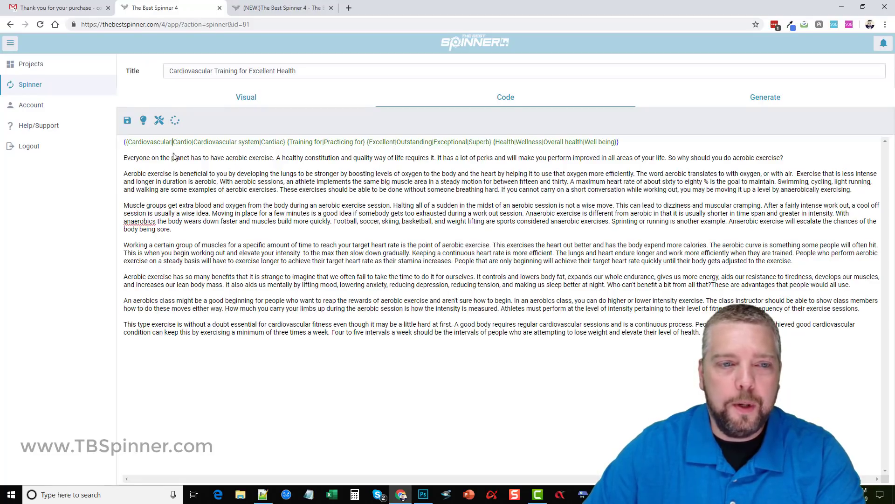
mouse_move(142, 162)
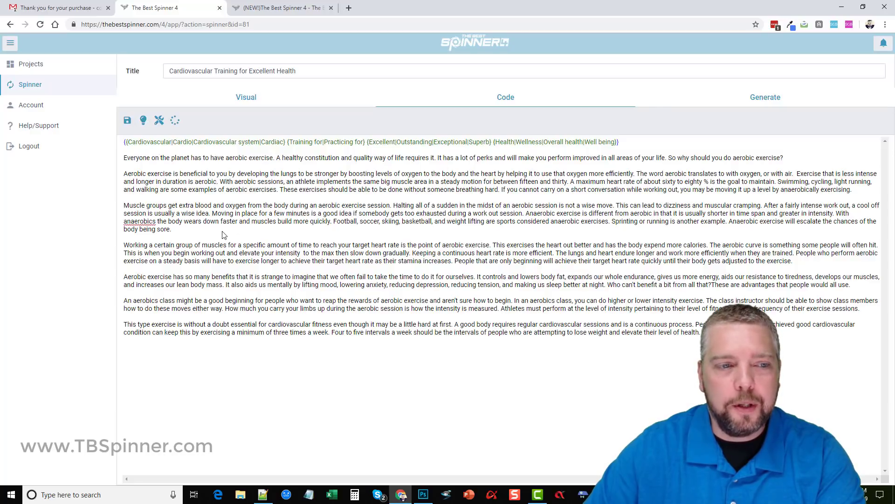
Return from the spintax code view to the readable article view.
left_click(246, 97)
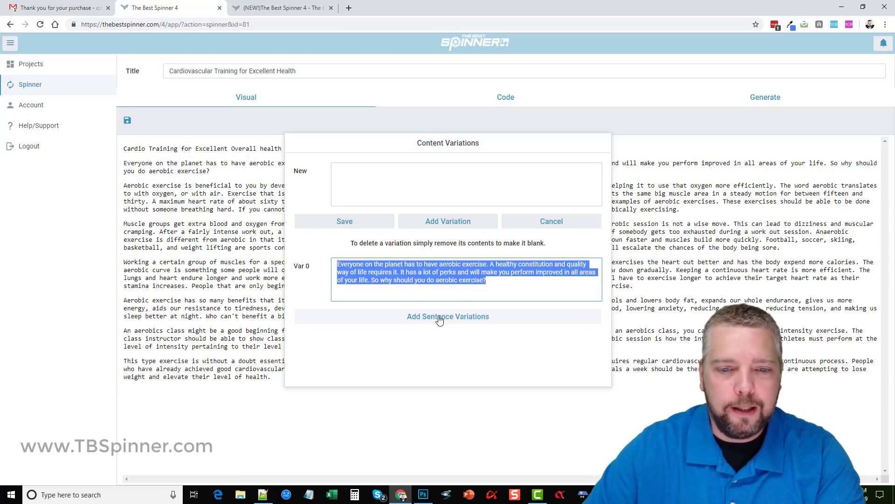
Add sentence variations to the opening paragraph and auto-spin the second paragraph into synonym groups.
left_click(448, 317)
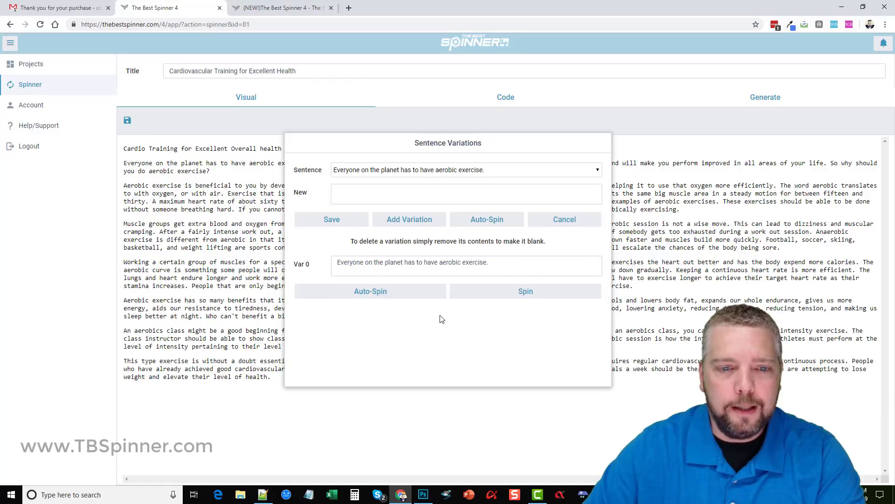
mouse_move(381, 330)
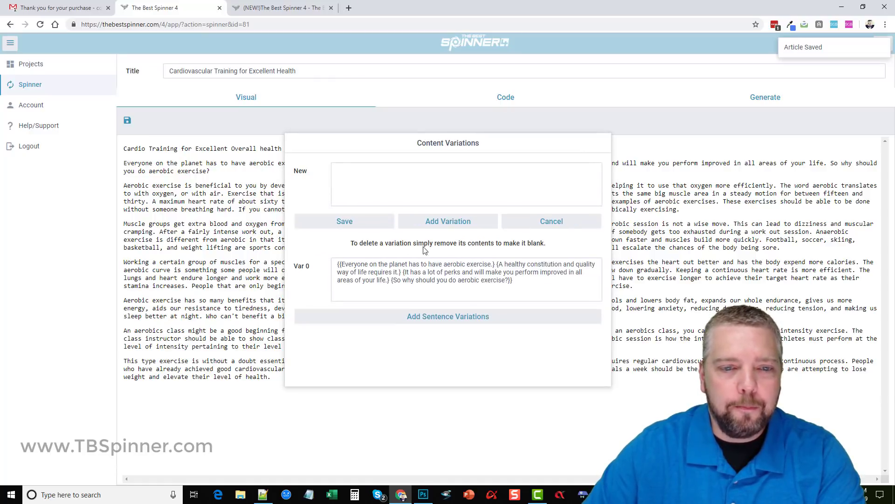
left_click(551, 221)
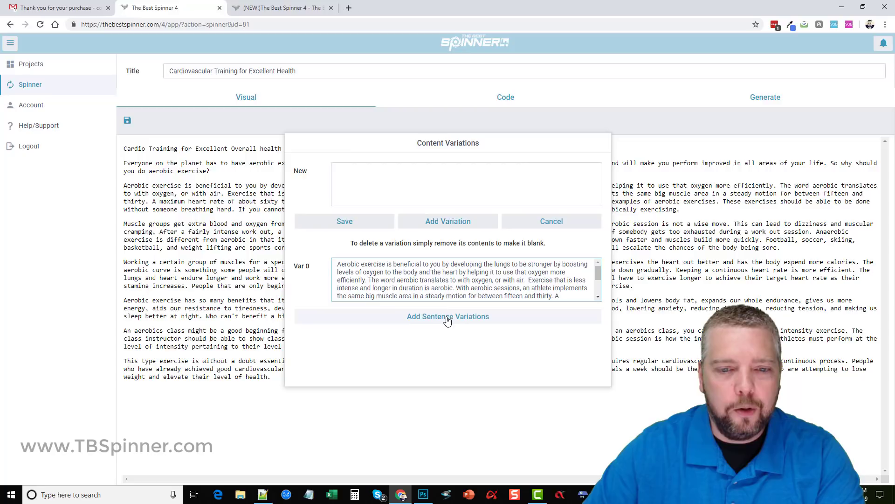
left_click(448, 316)
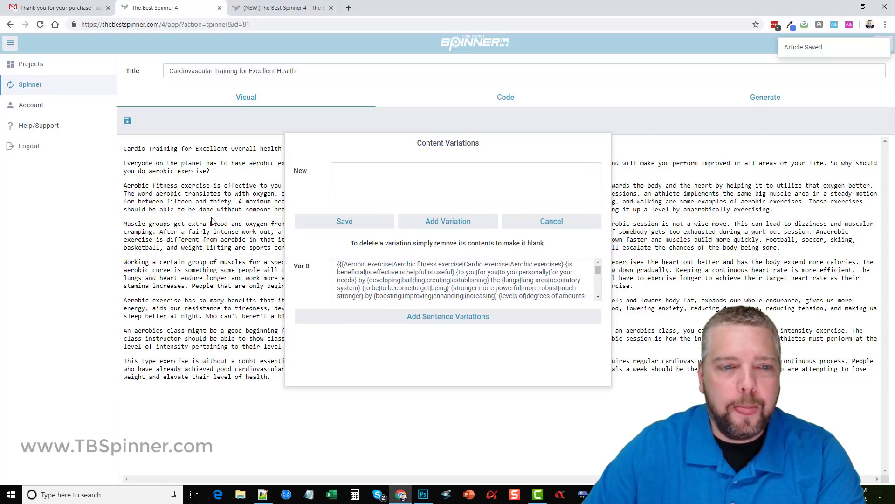
Leave the variations window and show the spintax code with braced sentences and synonyms.
left_click(551, 221)
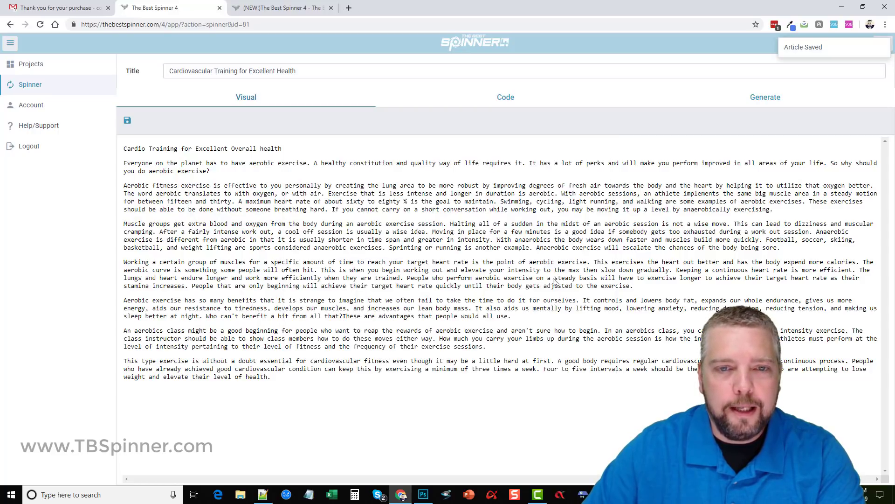
left_click(505, 97)
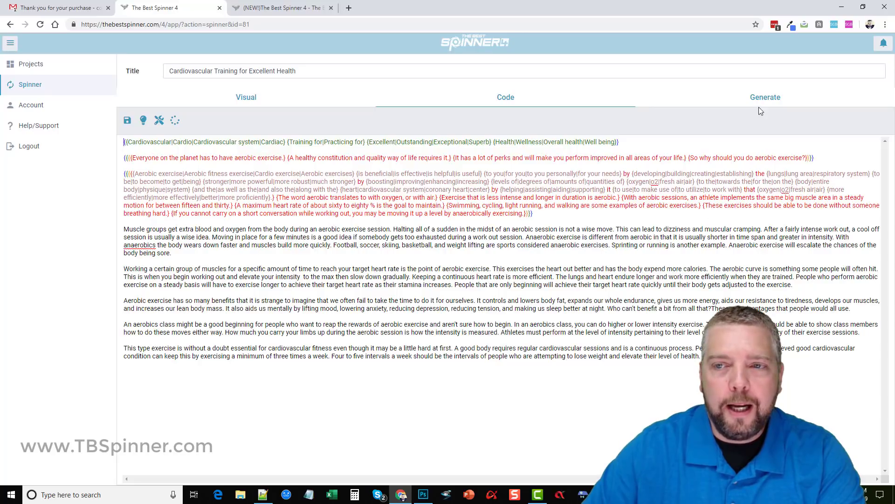
Refresh the Generate preview several times to produce freshly reworded article versions.
left_click(764, 97)
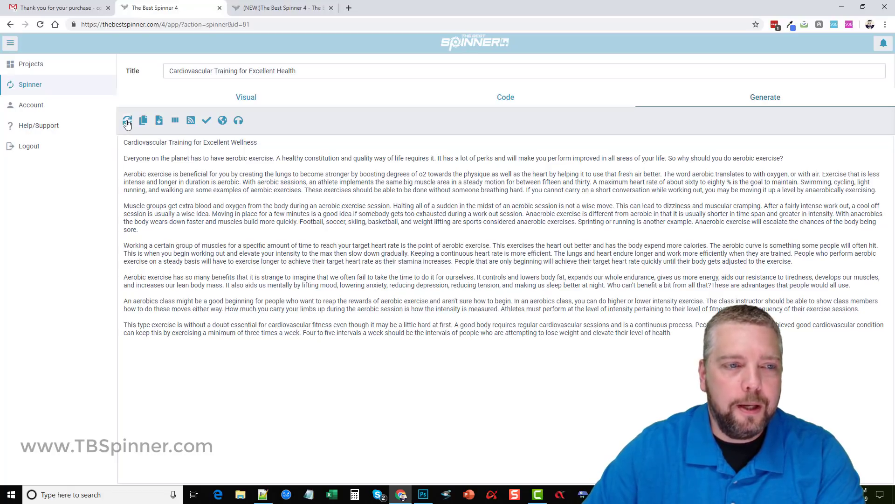
left_click(128, 120)
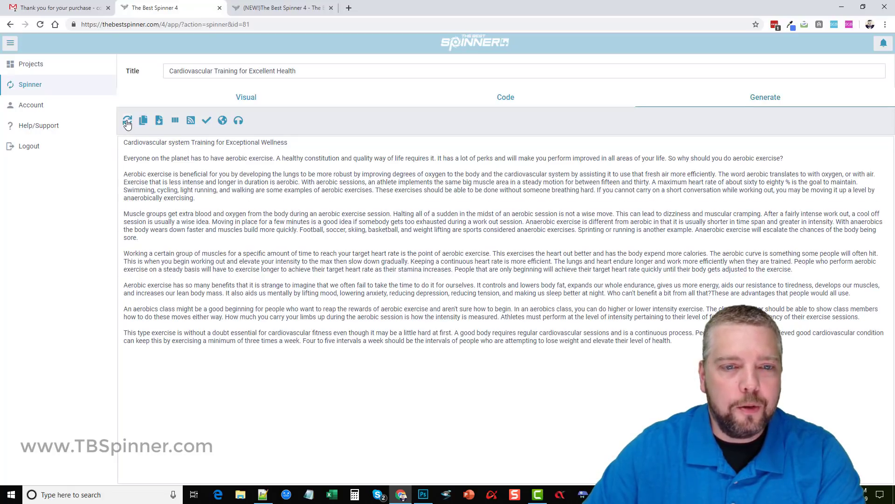
left_click(126, 121)
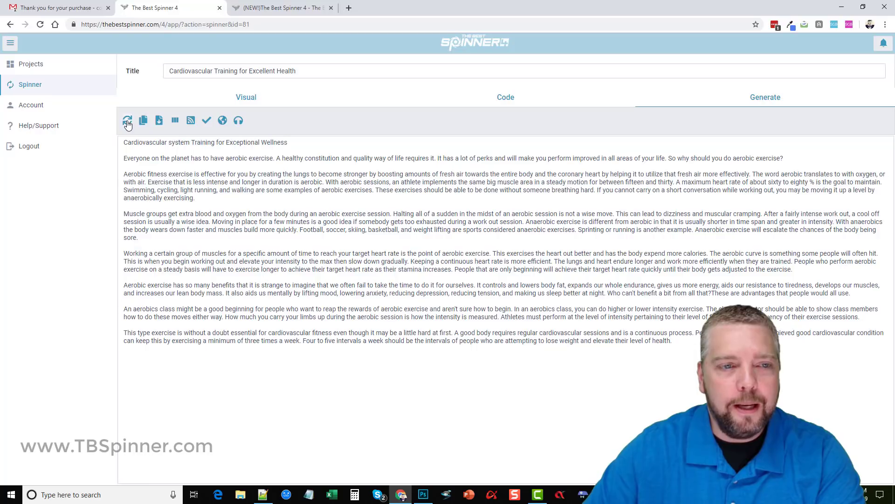
left_click(127, 120)
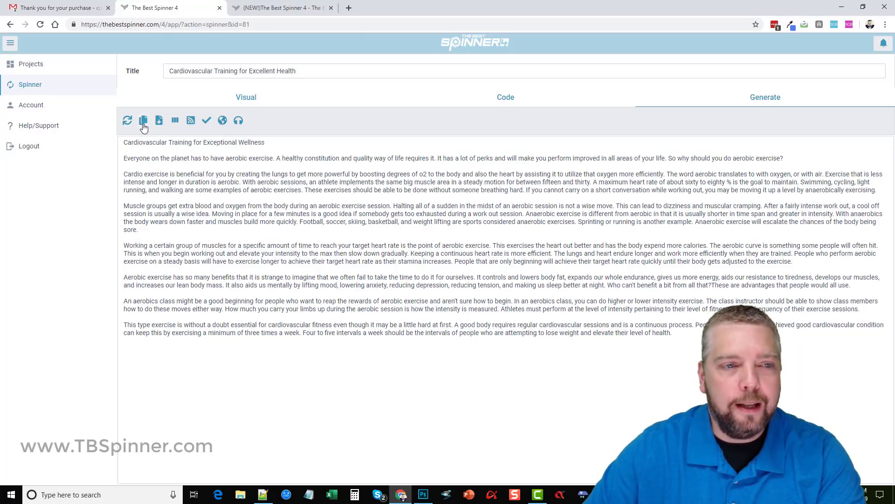
mouse_move(144, 122)
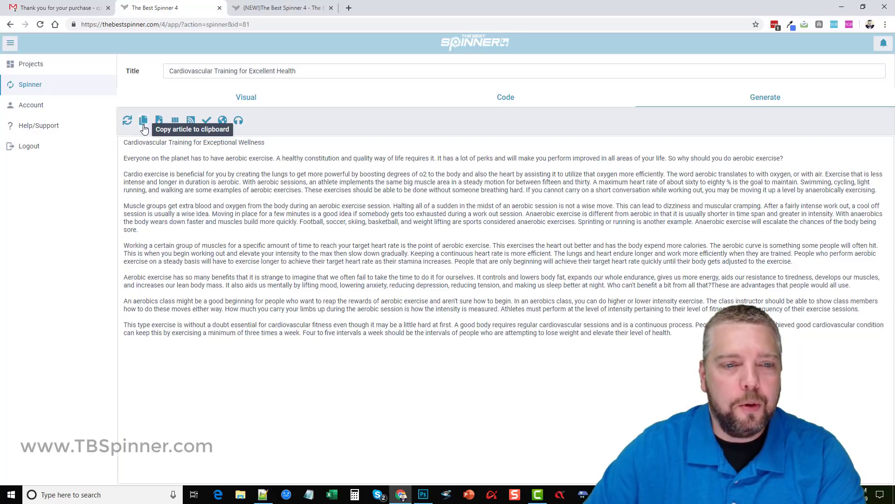
mouse_move(183, 154)
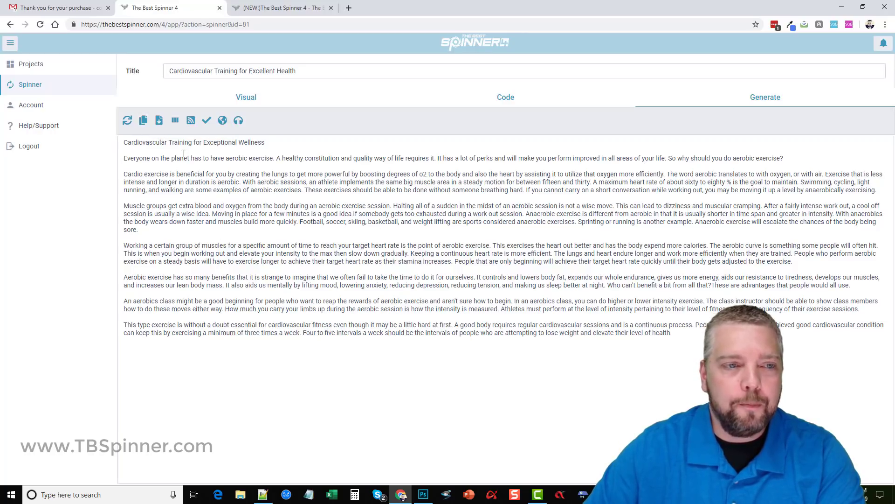
mouse_move(159, 121)
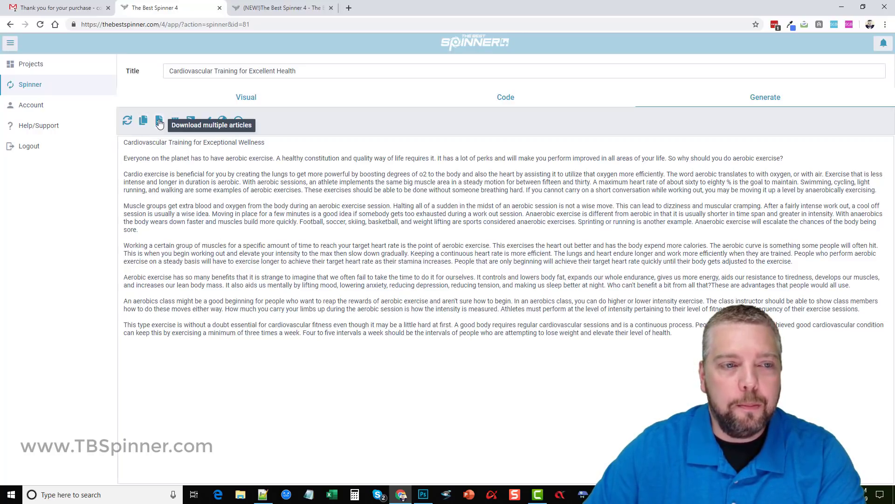
Set the multiple-article download quantity to 100, then leave without downloading.
left_click(158, 121)
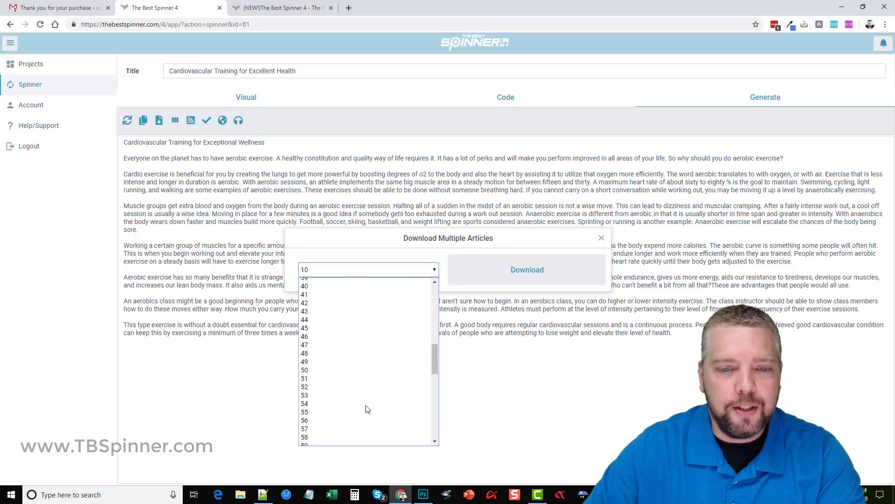
scroll("down", 3)
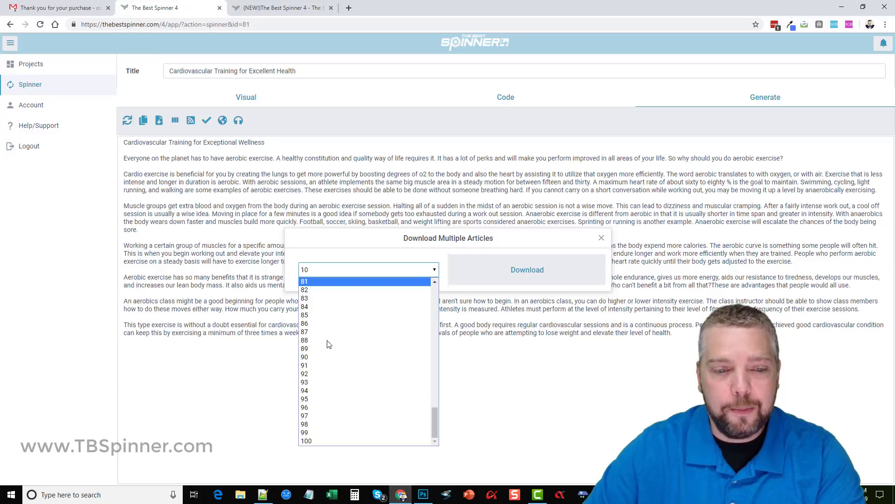
left_click(306, 440)
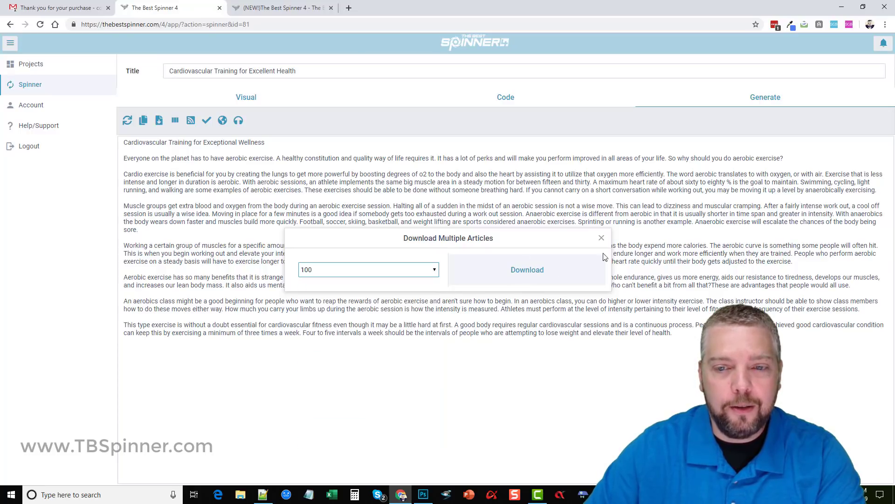
left_click(602, 238)
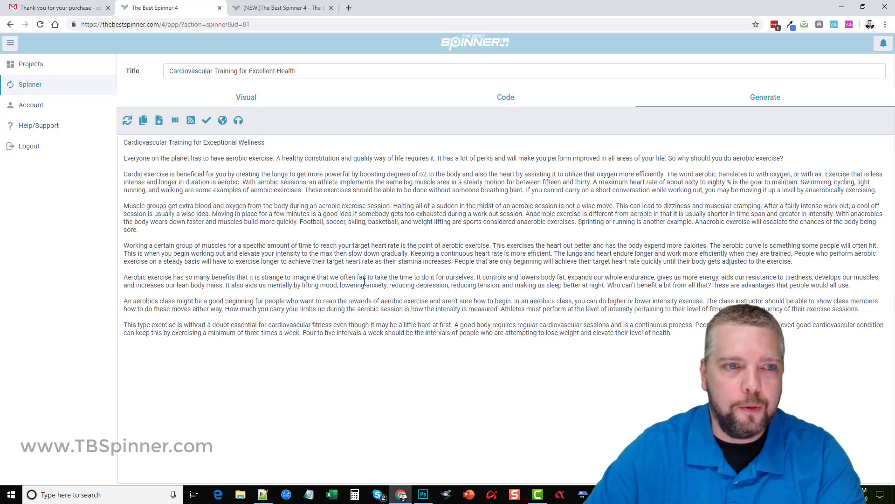
mouse_move(176, 120)
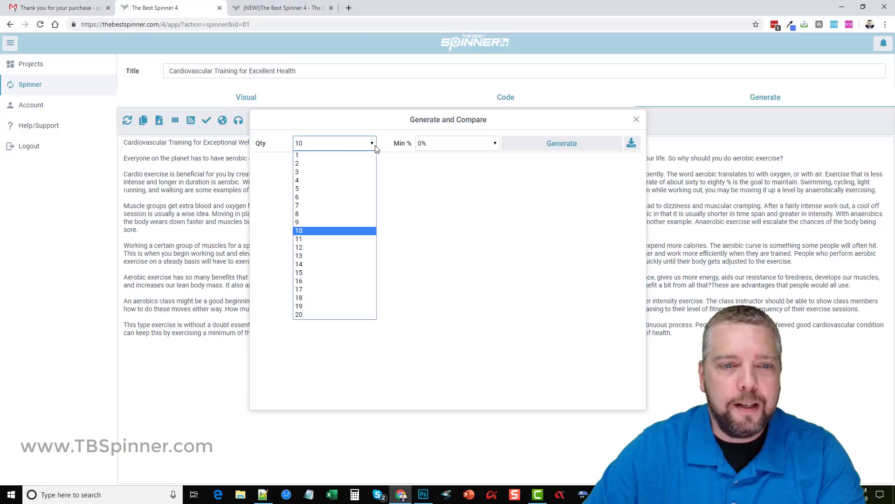
left_click(297, 172)
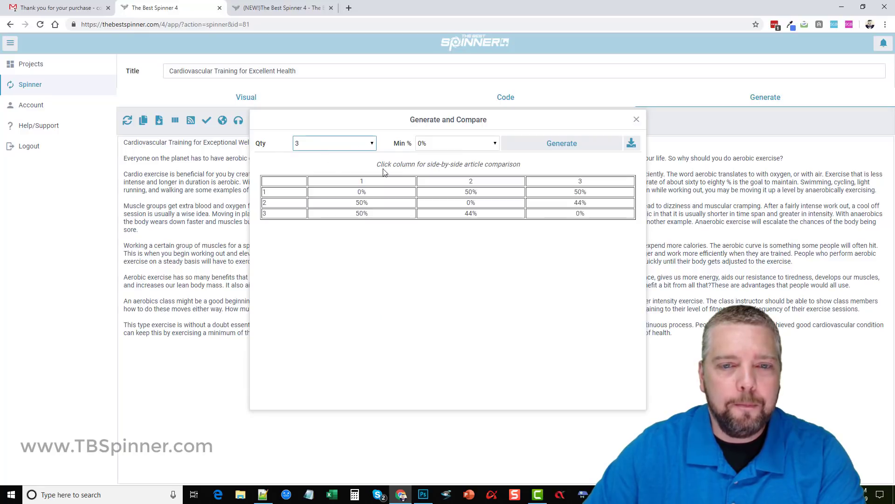
left_click(458, 144)
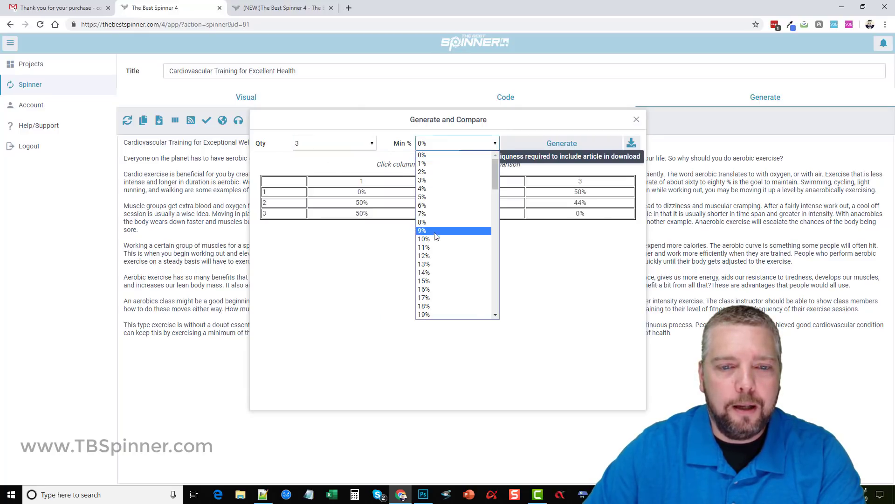
left_click(424, 239)
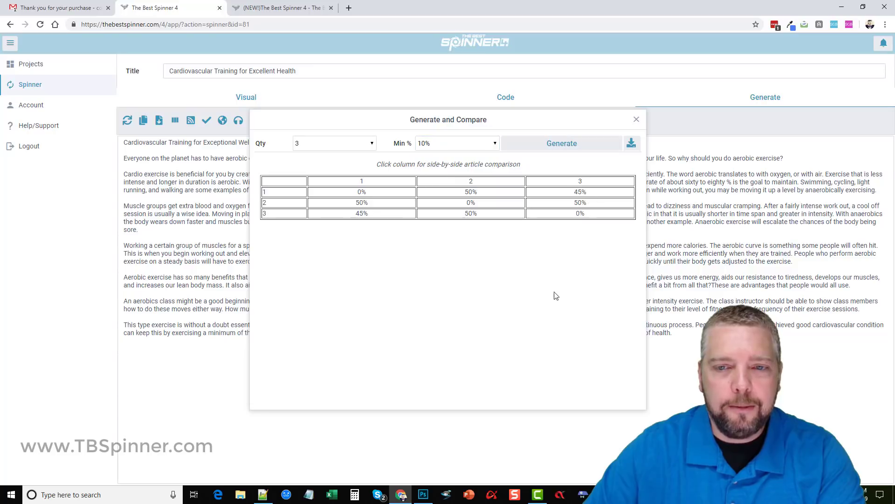
mouse_move(397, 173)
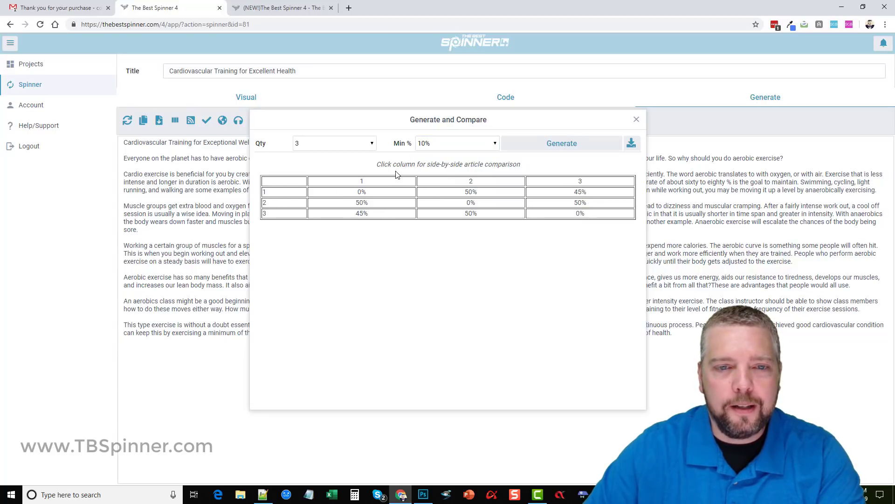
mouse_move(462, 202)
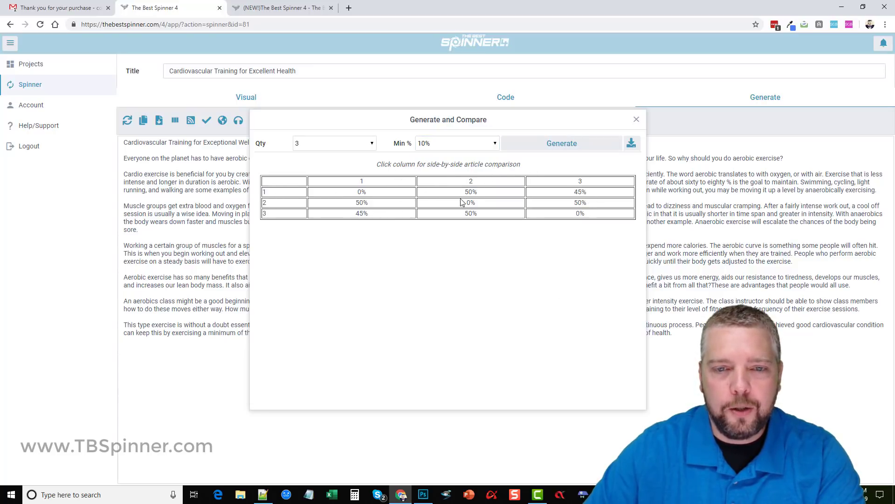
Compare two generated articles side by side at 45% unique and scroll through the highlighted wording.
left_click(471, 203)
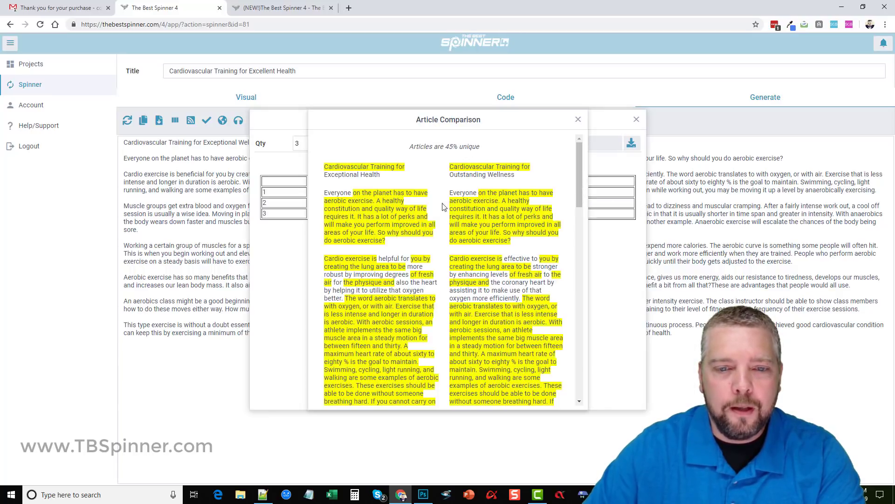
scroll("down", 3)
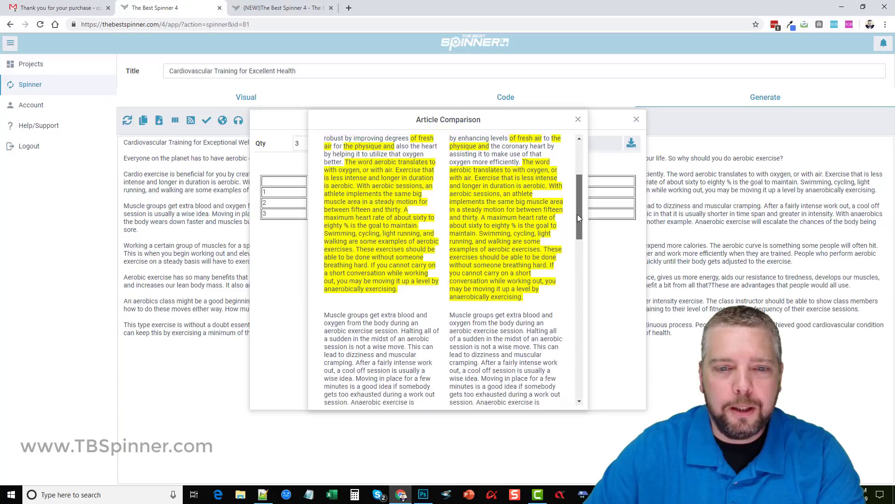
scroll("down", 3)
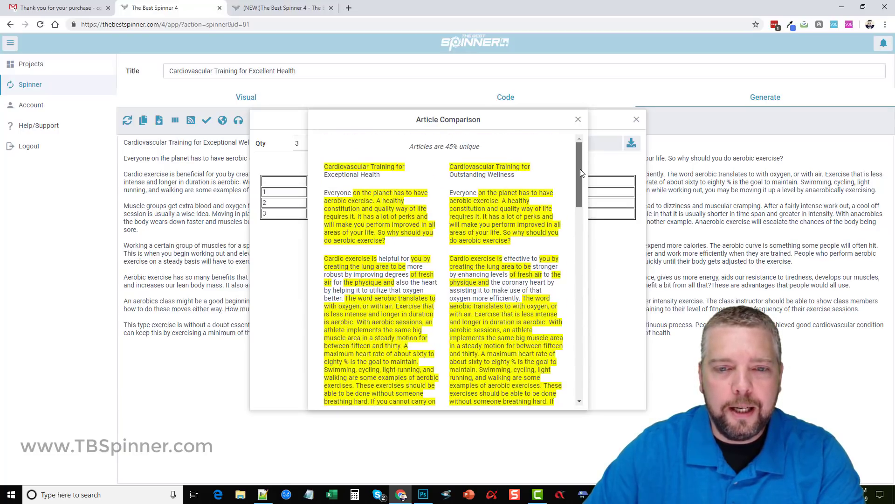
scroll("down", 3)
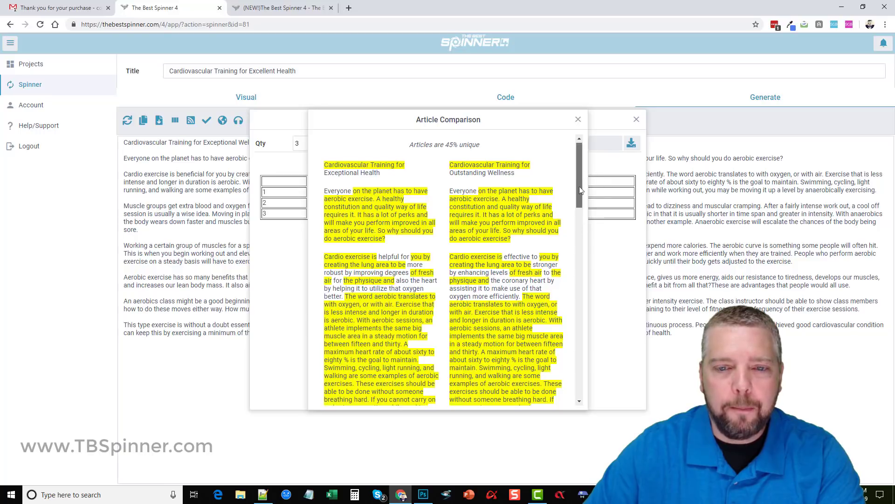
scroll("down", 3)
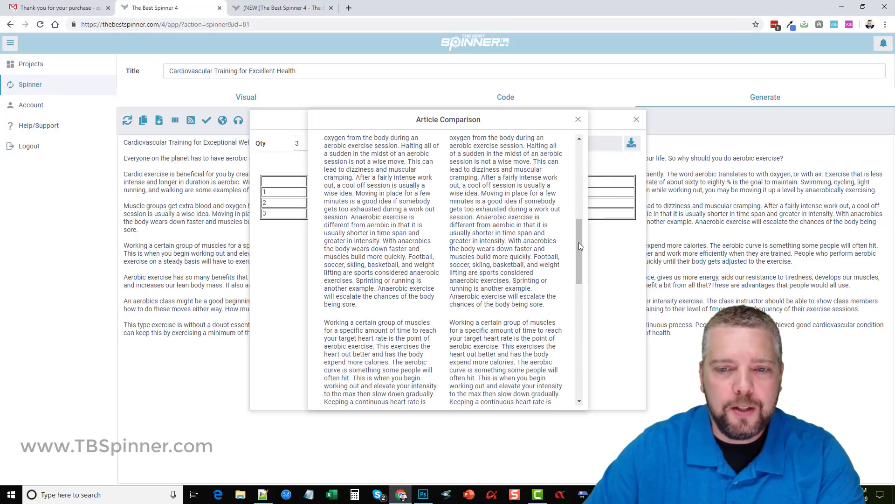
scroll("down", 3)
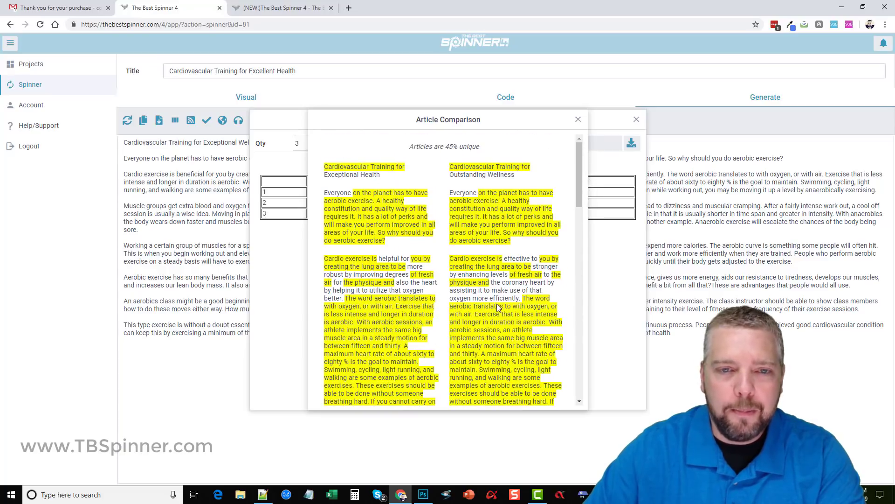
scroll("down", 3)
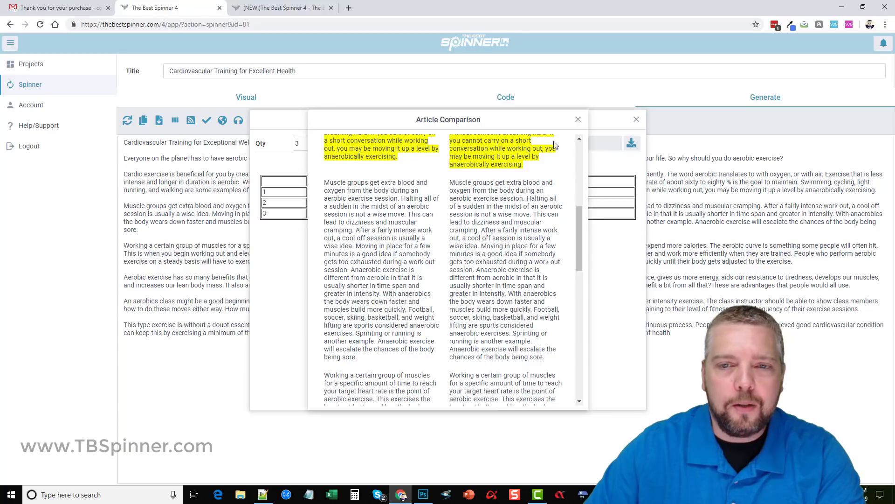
Generate five articles at a 90% minimum uniqueness, then leave the compare window.
left_click(579, 120)
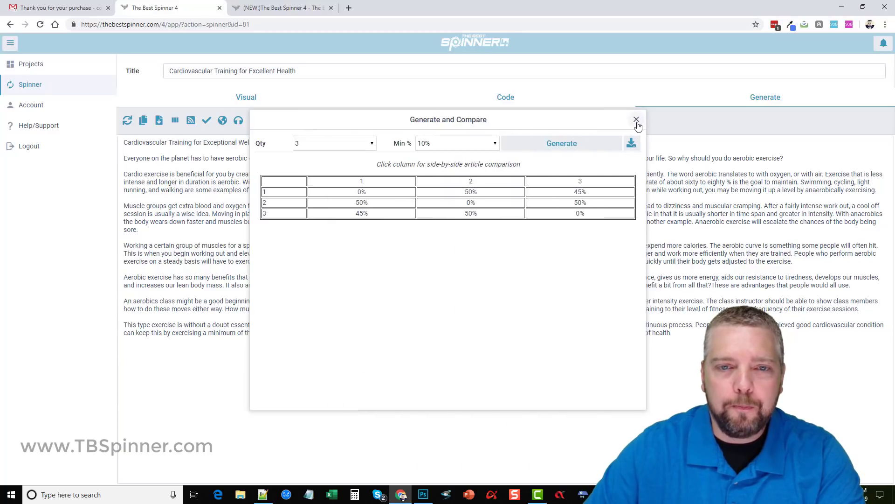
mouse_move(635, 148)
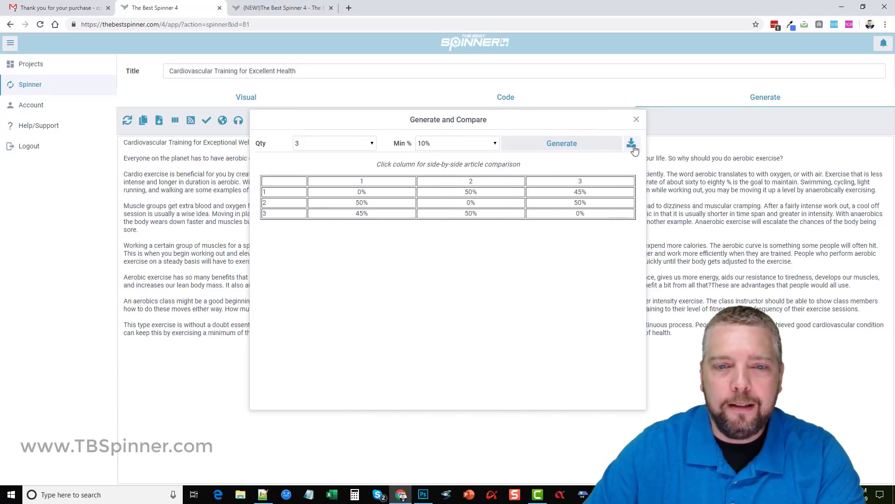
mouse_move(633, 145)
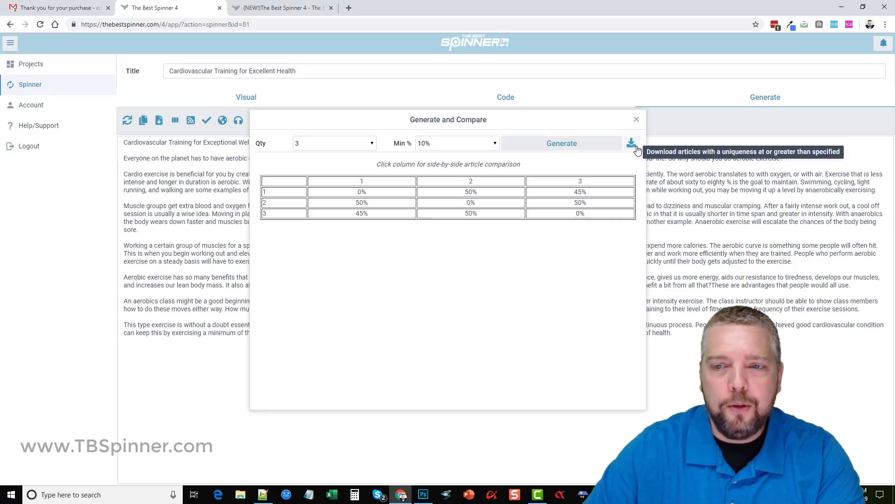
mouse_move(353, 148)
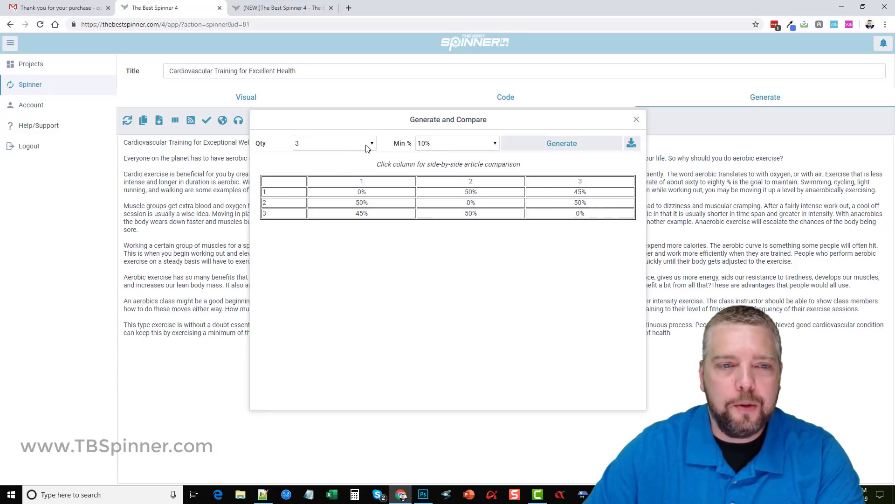
left_click(334, 144)
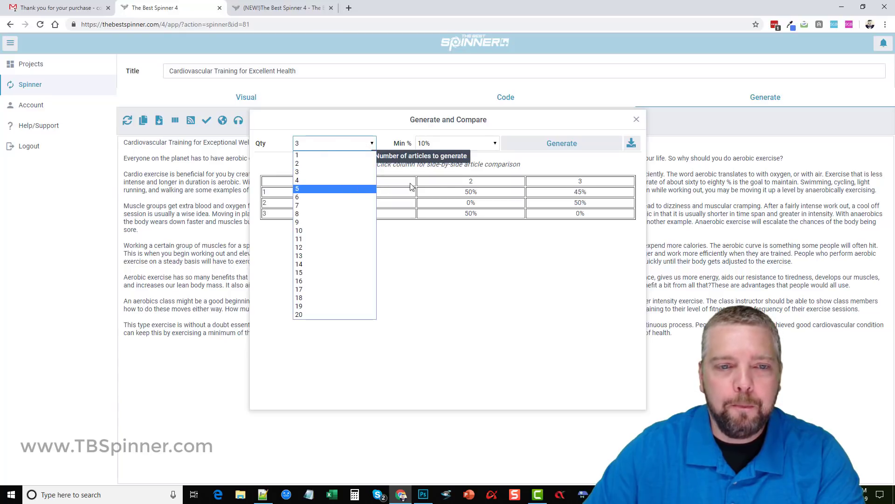
left_click(457, 143)
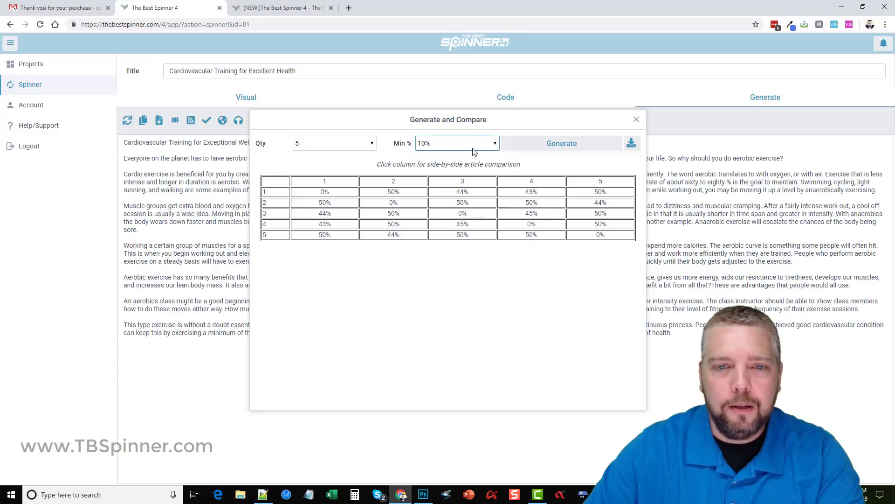
left_click(457, 143)
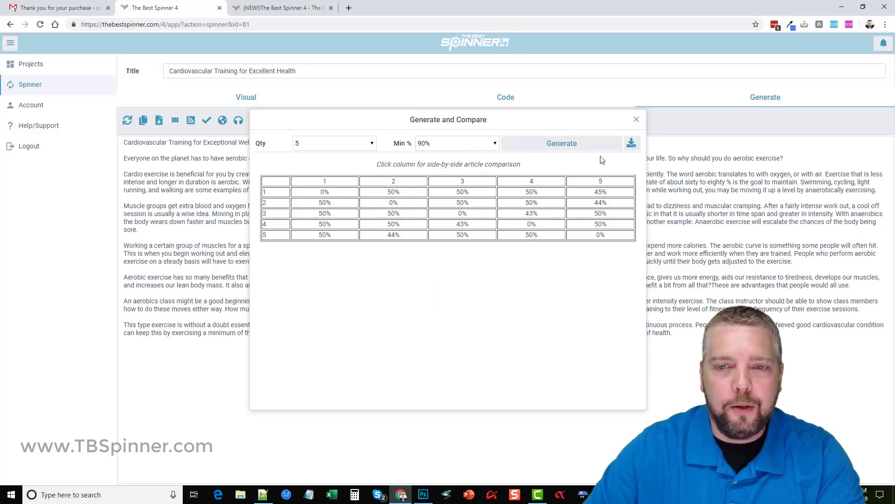
mouse_move(638, 132)
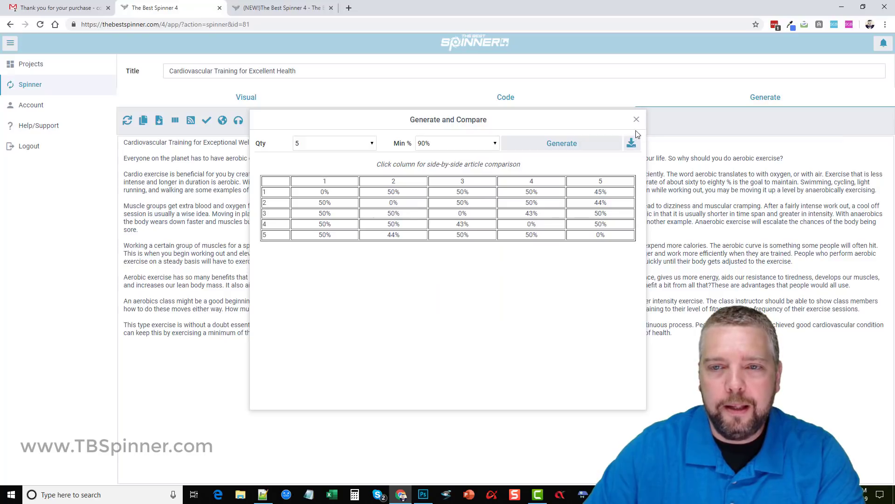
left_click(636, 119)
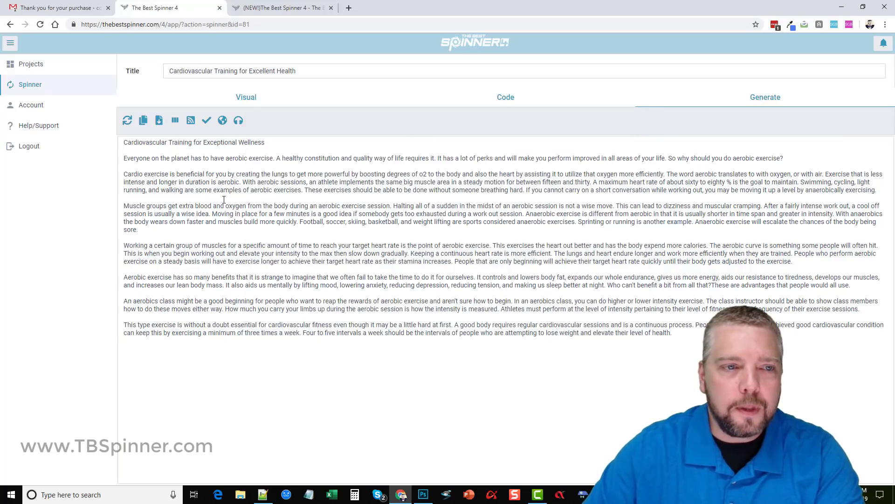
mouse_move(190, 120)
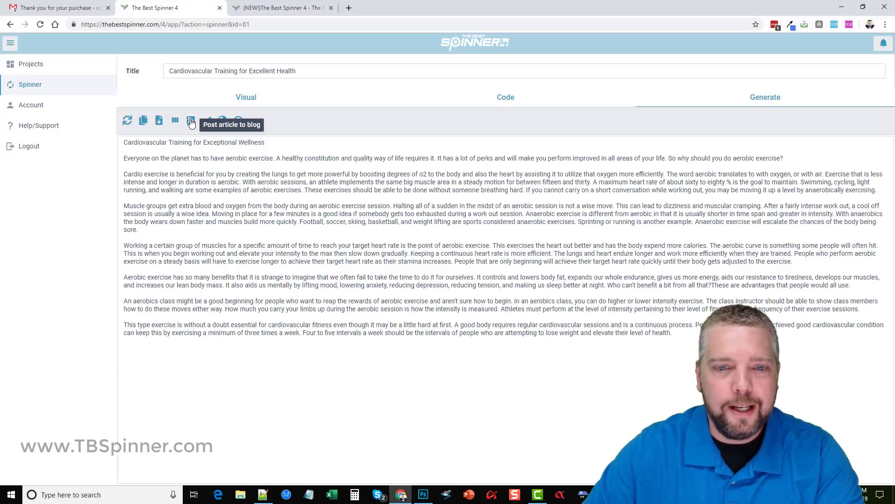
left_click(190, 120)
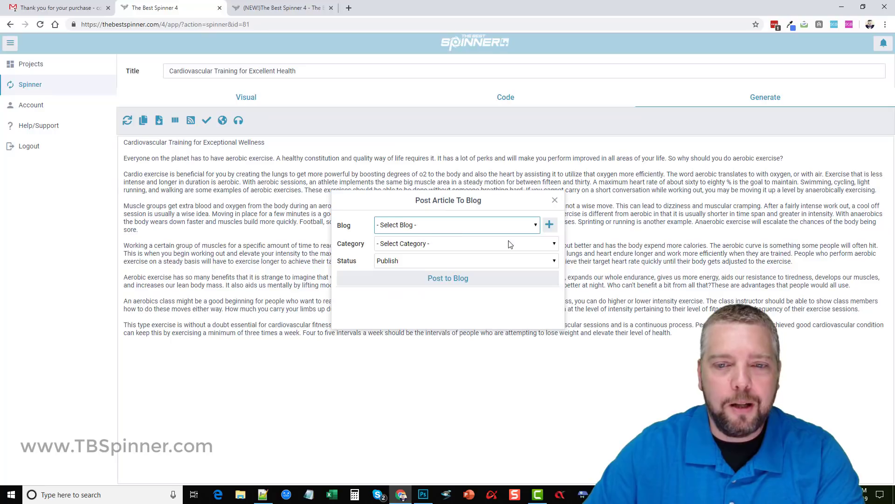
left_click(550, 223)
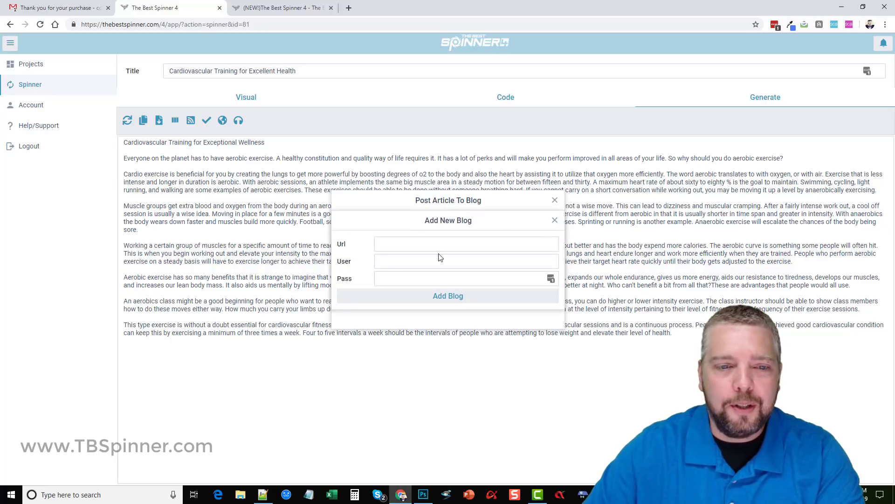
left_click(466, 261)
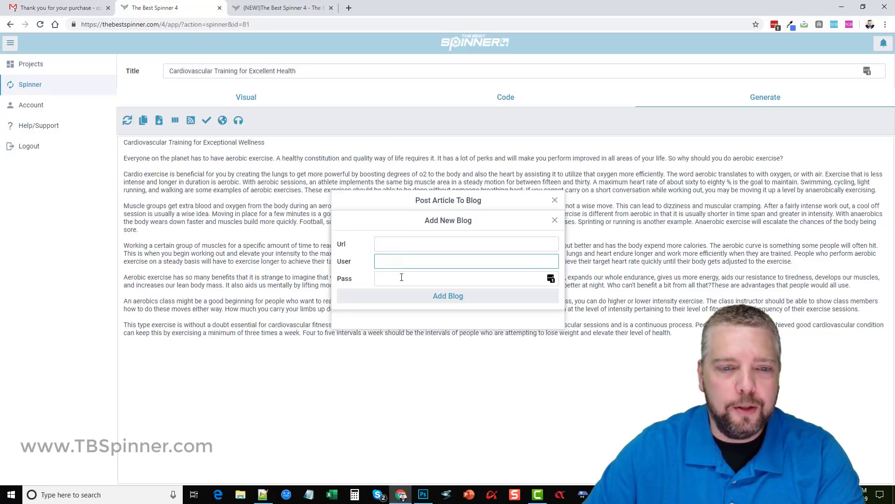
left_click(555, 219)
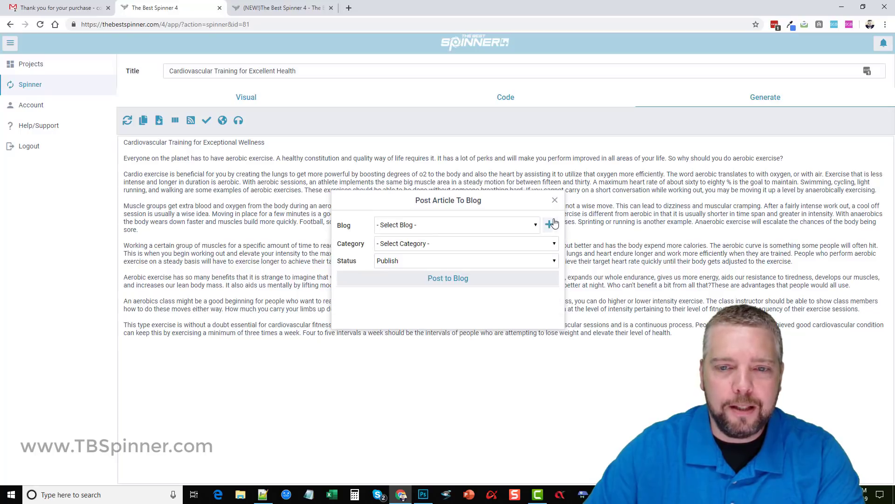
left_click(466, 244)
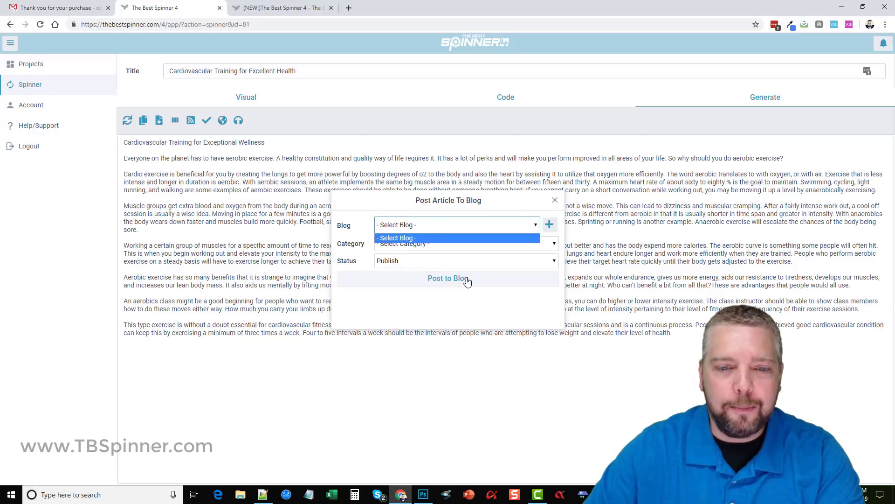
left_click(554, 199)
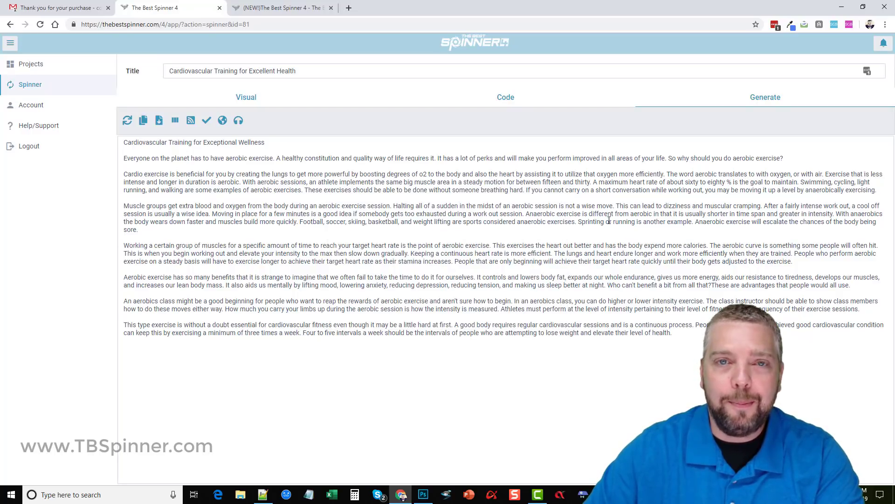
mouse_move(191, 120)
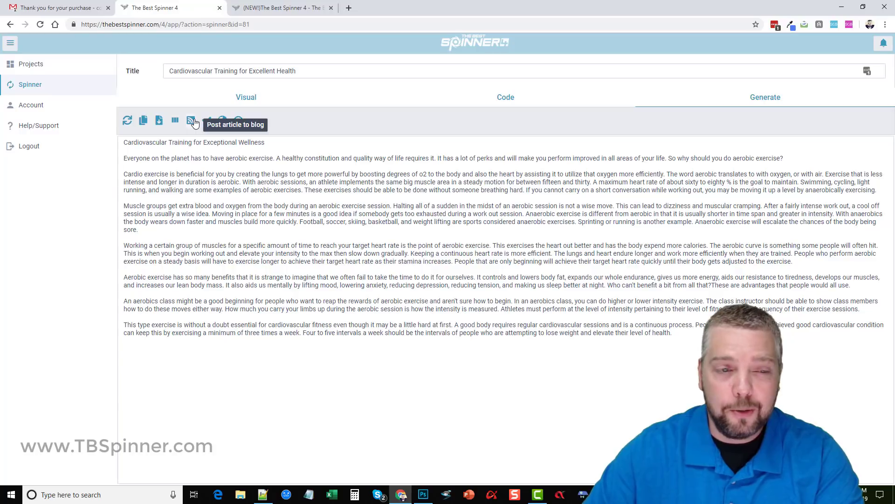
mouse_move(207, 121)
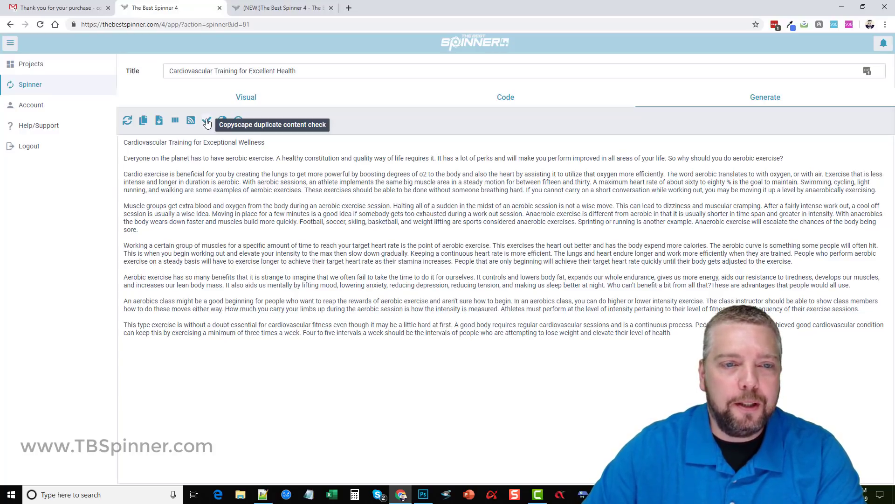
left_click(207, 120)
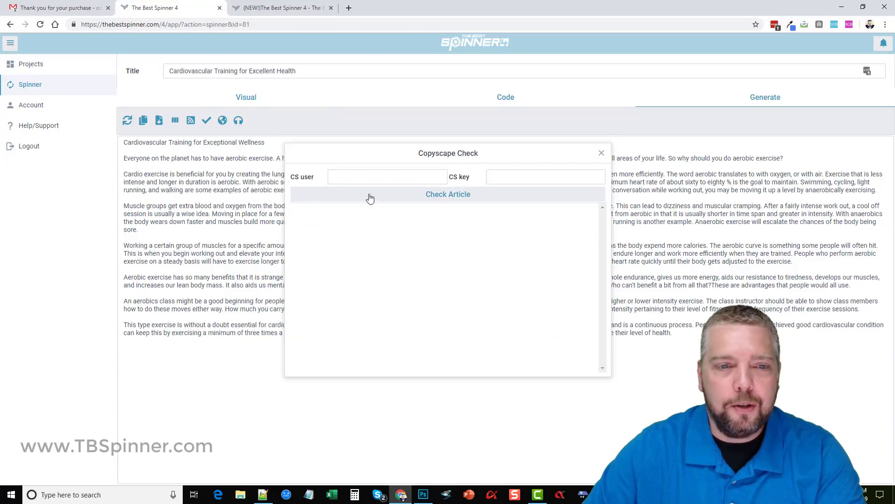
mouse_move(398, 228)
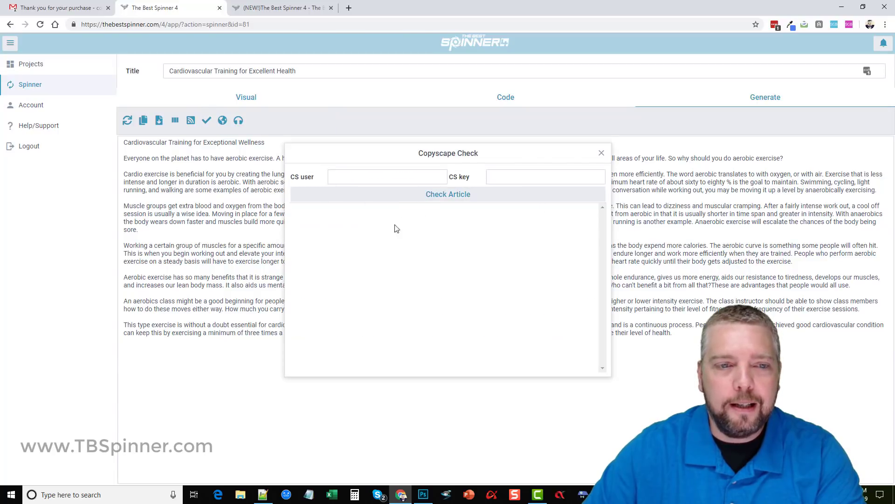
mouse_move(321, 178)
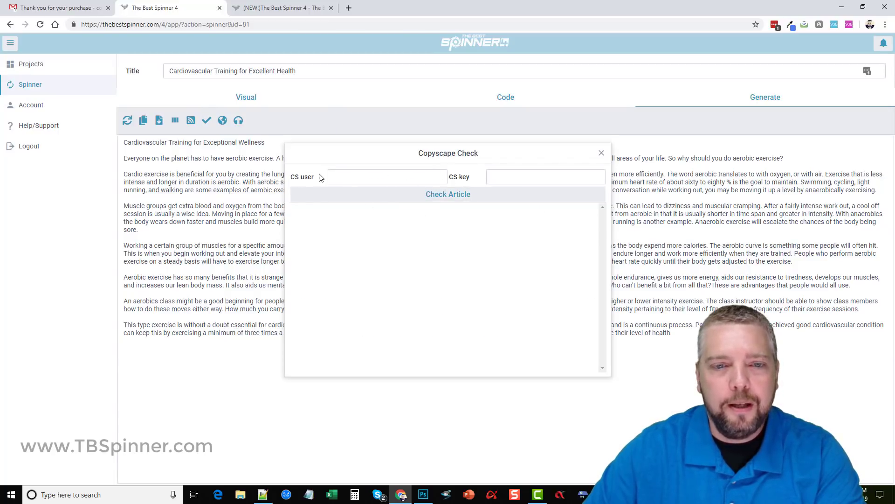
left_click(602, 153)
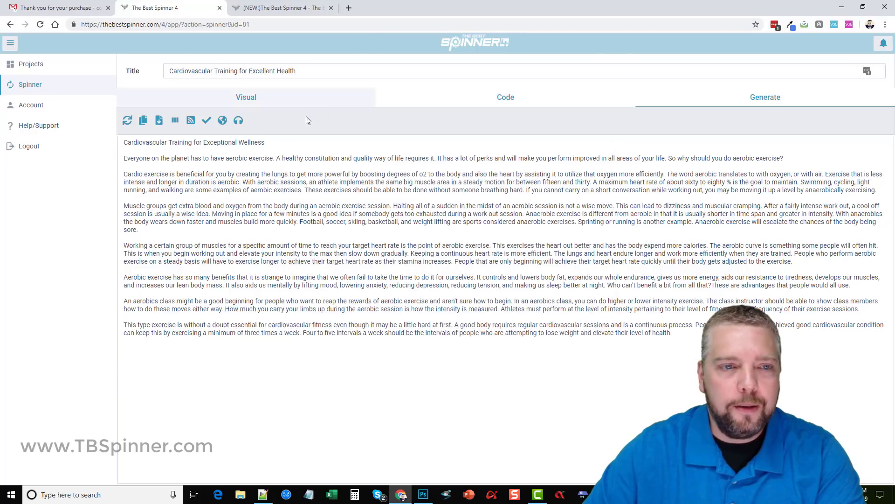
mouse_move(222, 120)
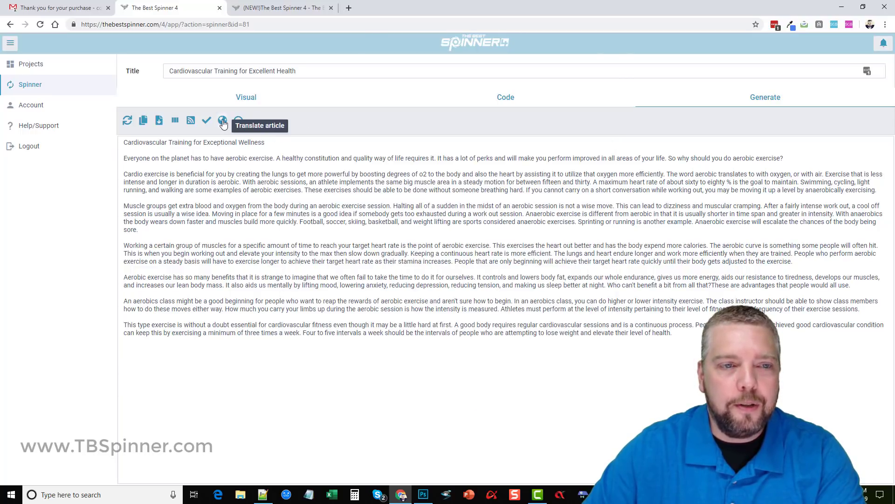
Translate the spun article into German, review it, then leave the translation window.
left_click(222, 120)
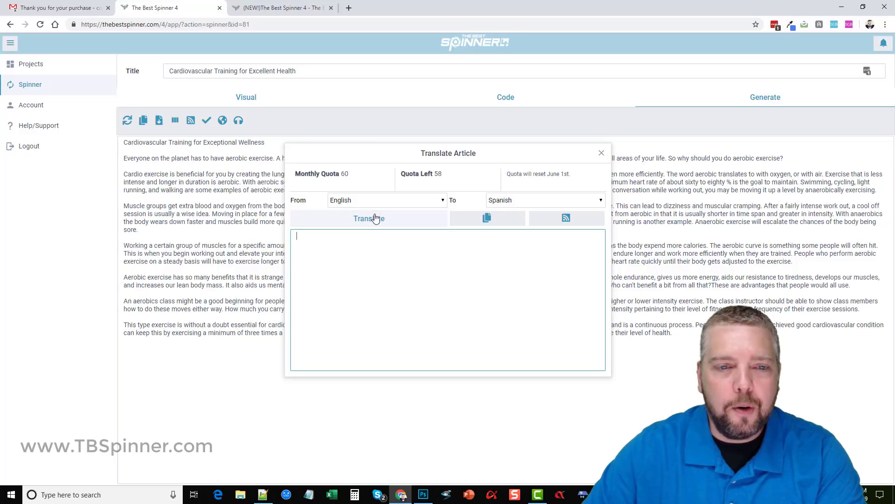
left_click(546, 199)
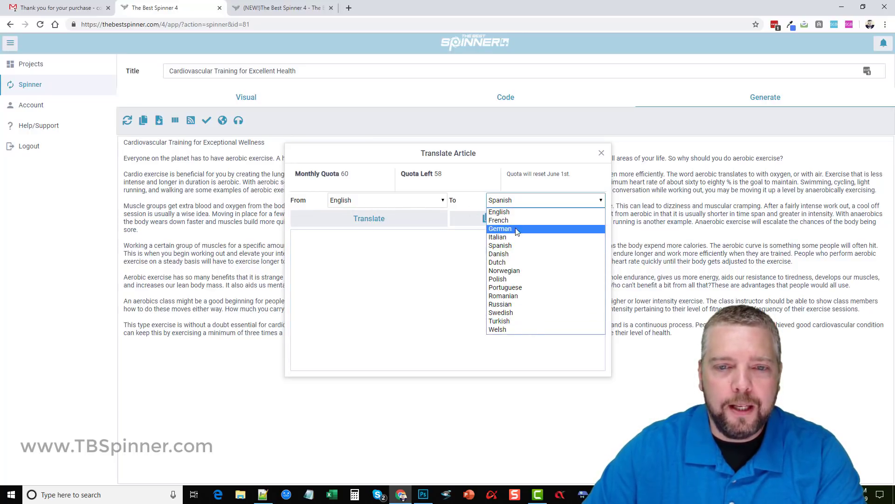
mouse_move(516, 221)
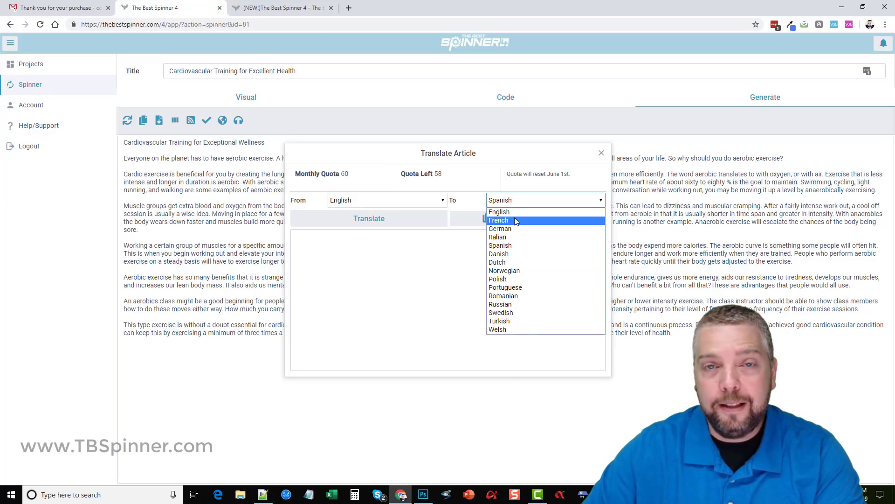
mouse_move(504, 212)
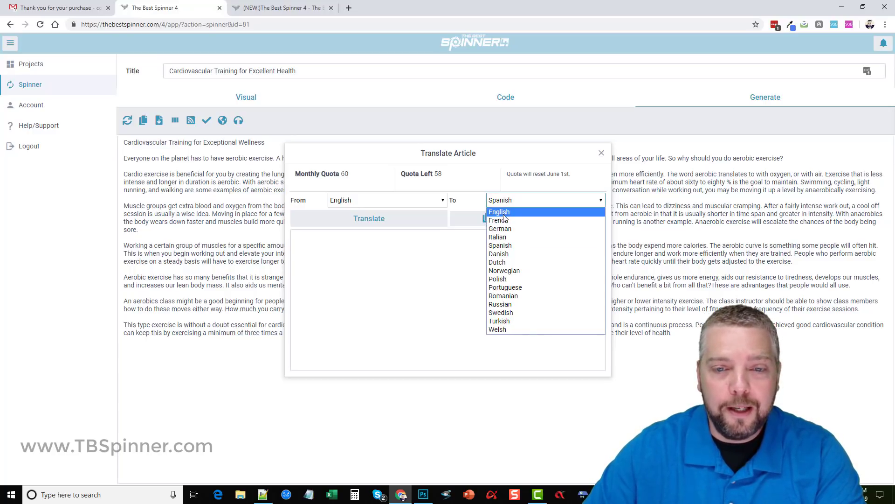
mouse_move(500, 228)
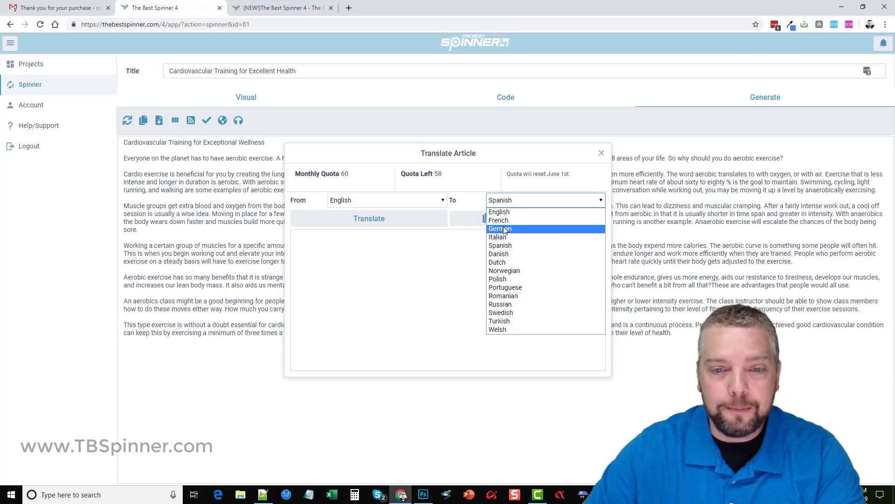
left_click(500, 229)
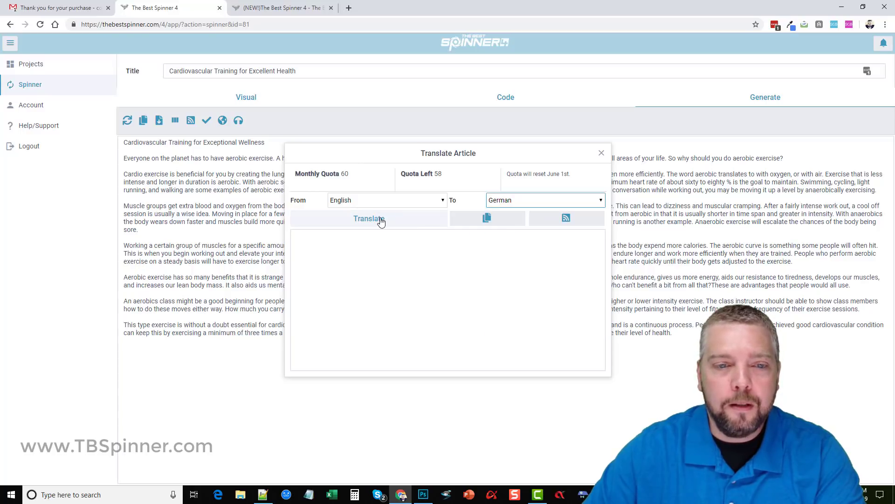
left_click(369, 218)
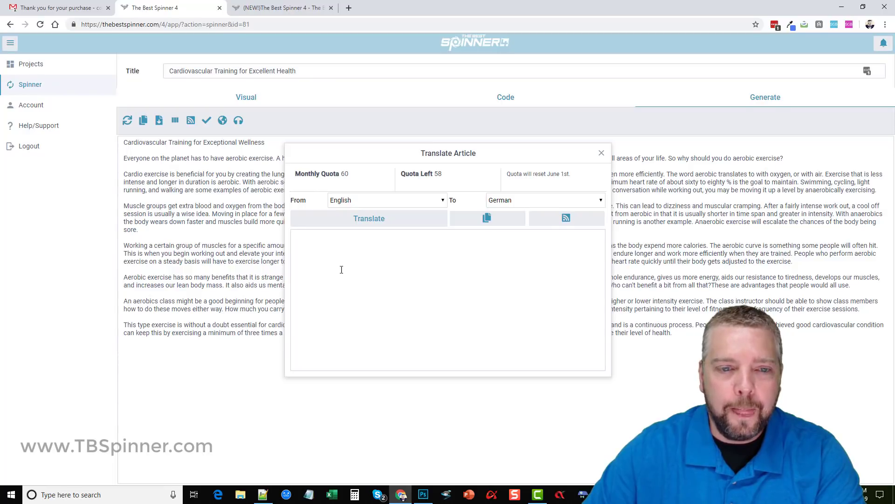
left_click(369, 218)
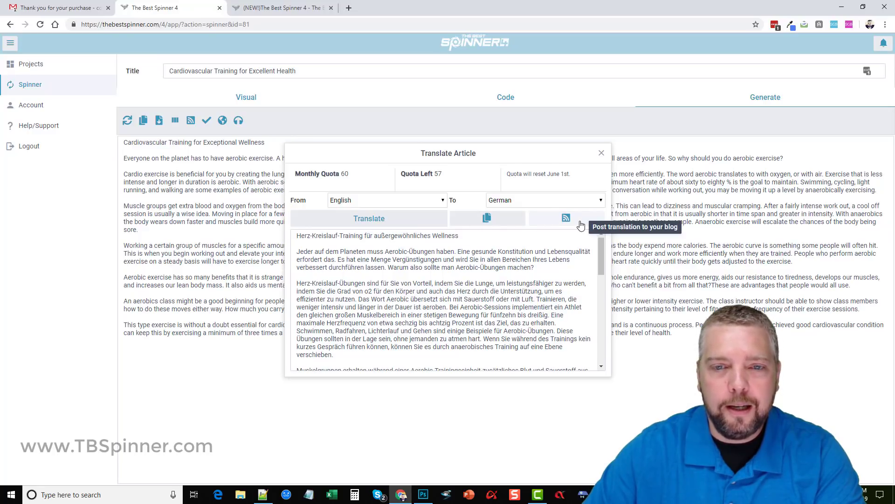
mouse_move(610, 155)
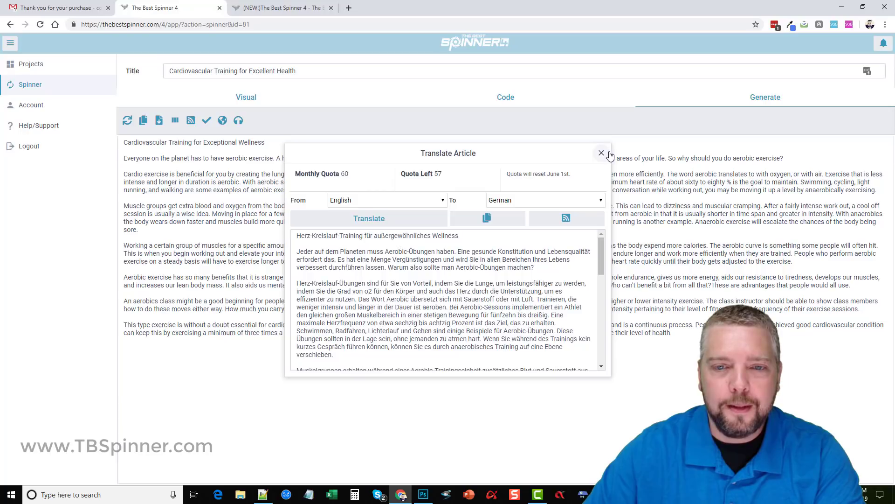
left_click(602, 153)
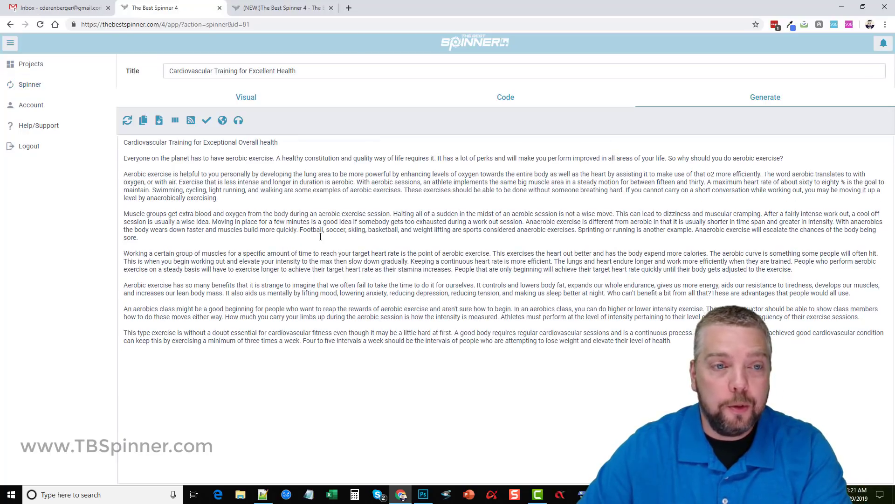
left_click(238, 120)
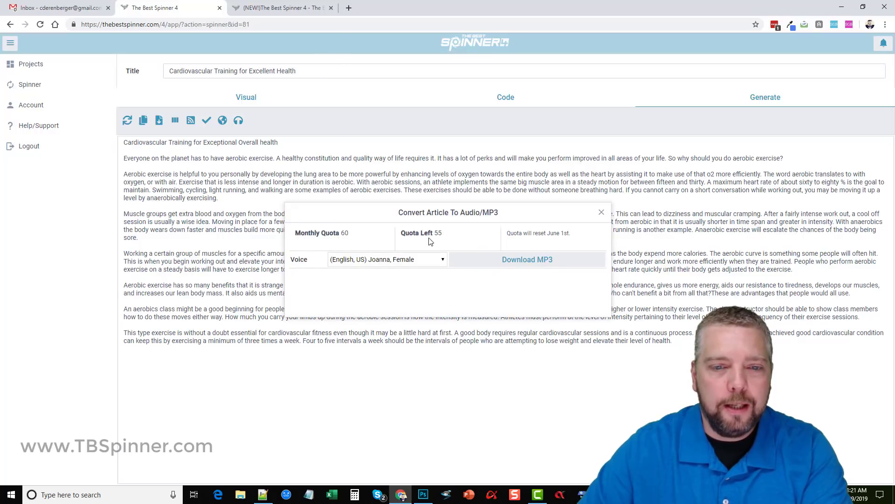
mouse_move(420, 267)
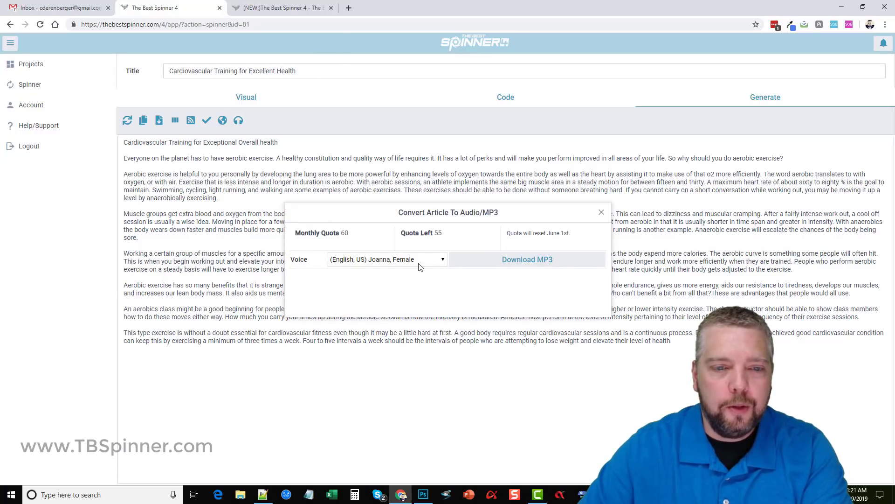
left_click(386, 259)
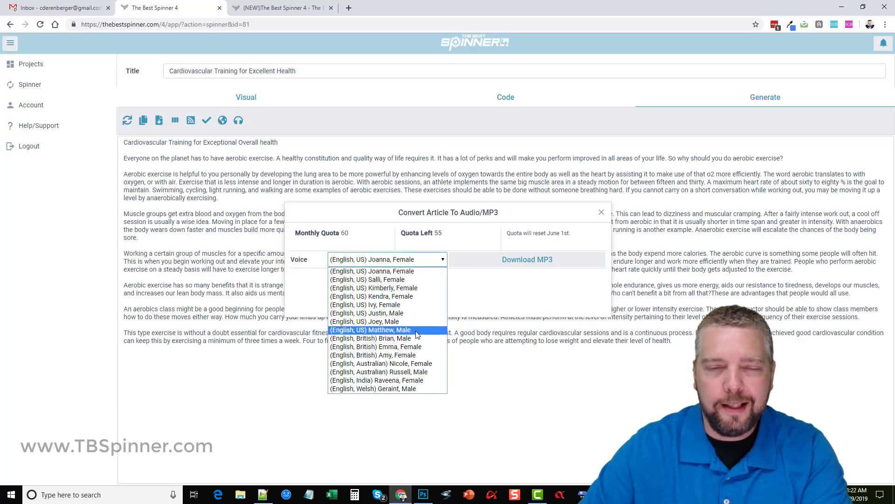
mouse_move(416, 339)
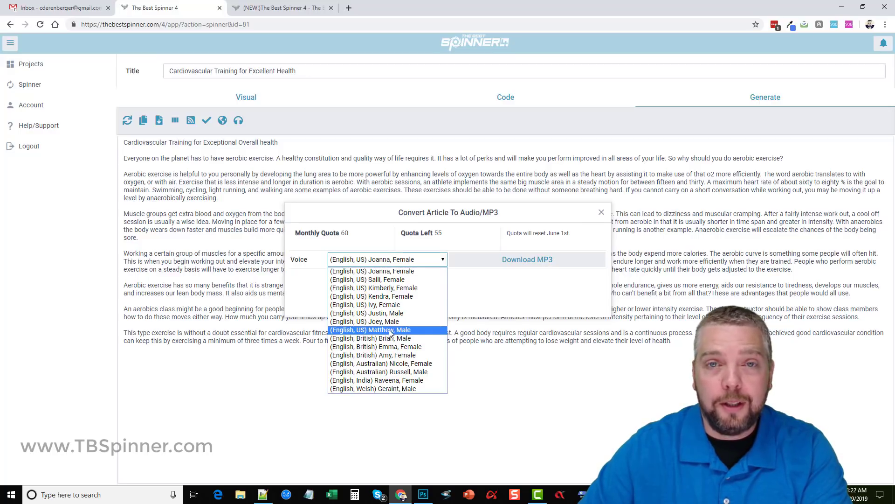
mouse_move(387, 380)
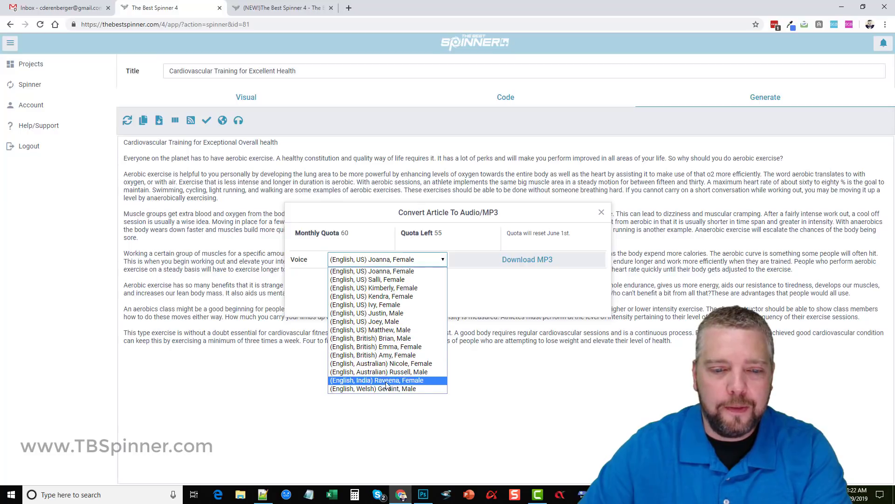
left_click(371, 270)
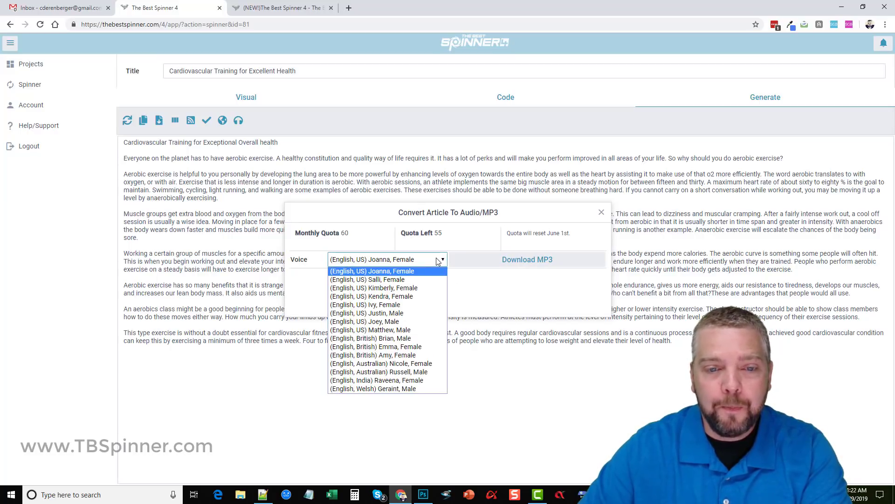
left_click(371, 330)
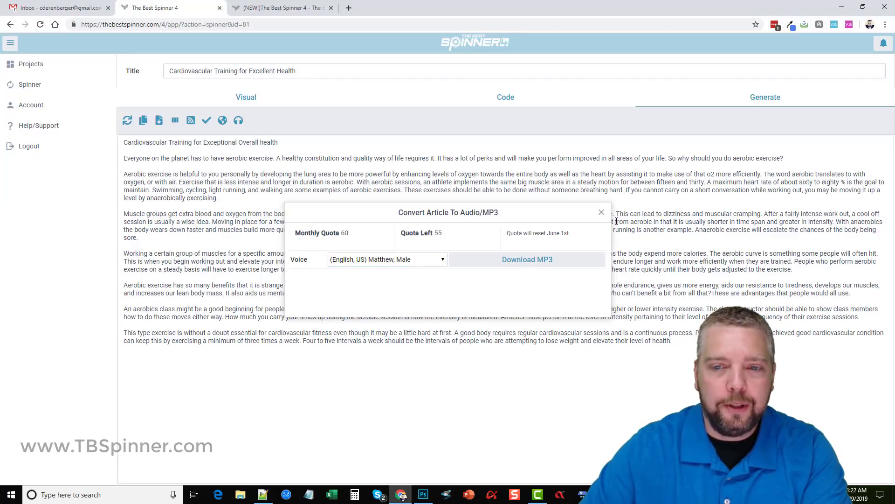
left_click(602, 212)
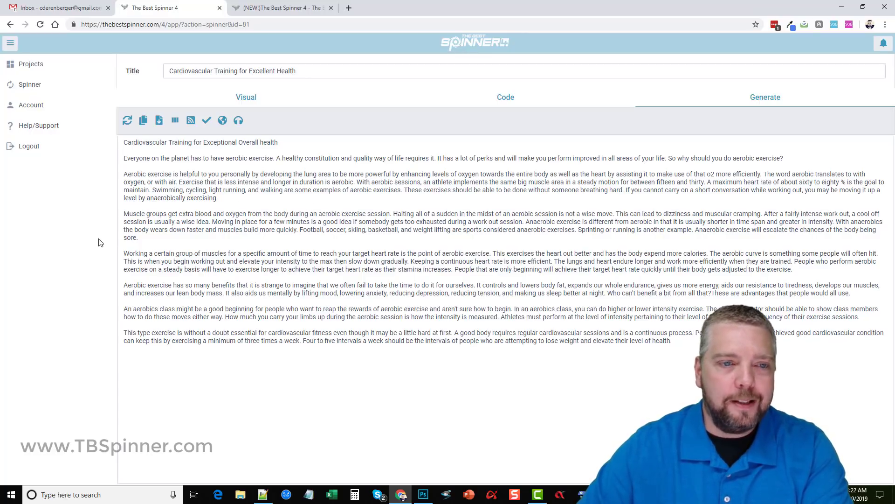
mouse_move(51, 185)
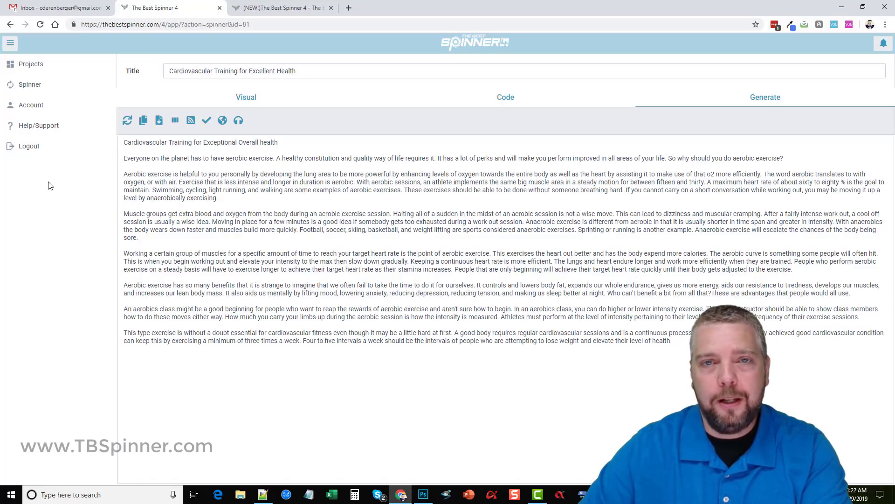
mouse_move(62, 219)
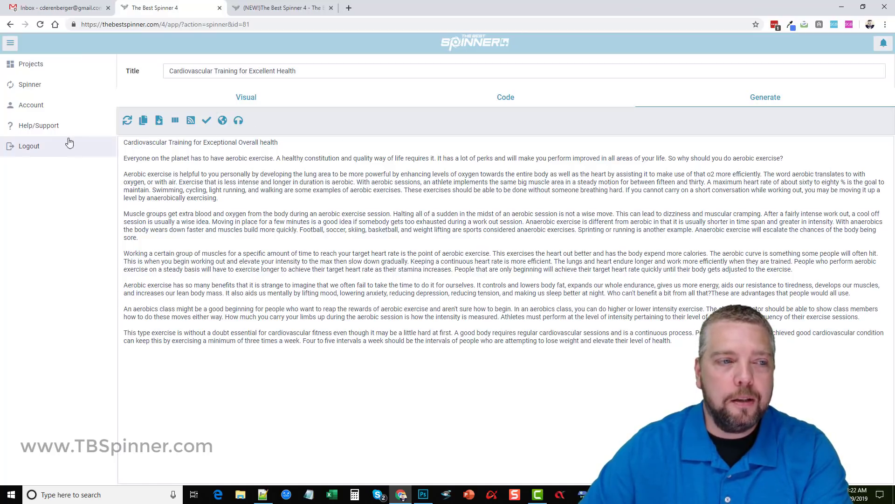
left_click(40, 125)
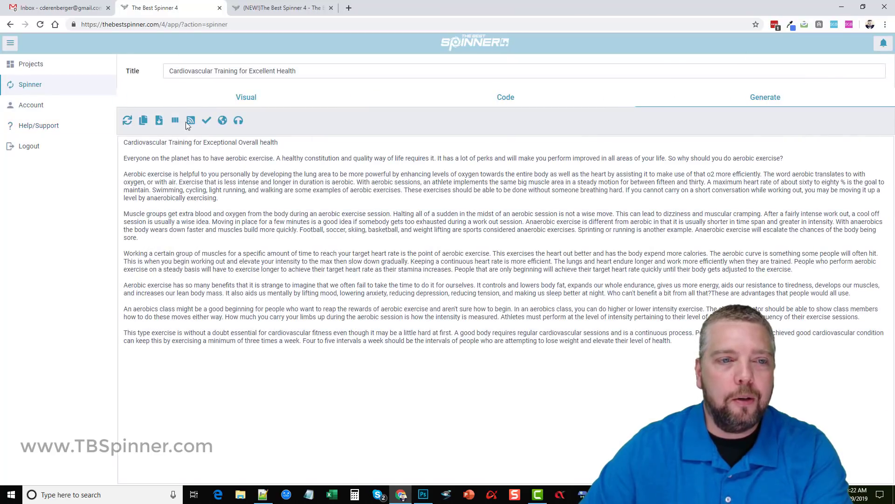
Show the saved projects, with the Weight Loss folder holding the cardiovascular article.
left_click(31, 64)
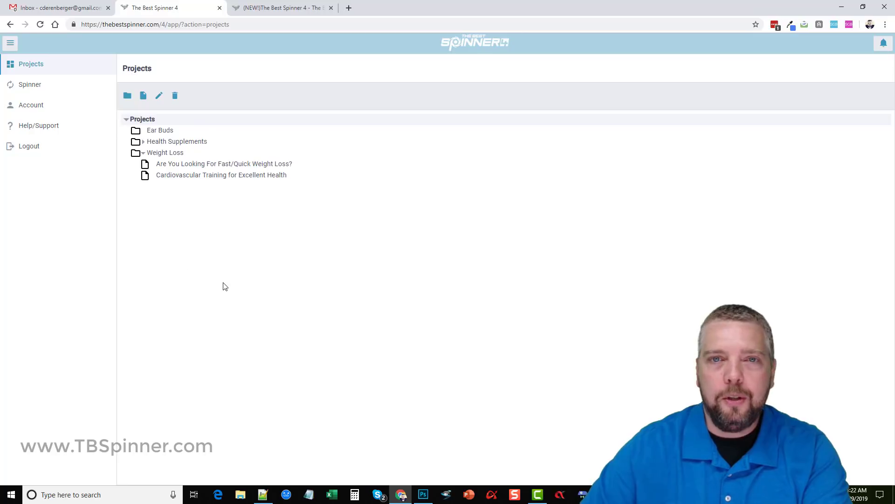
mouse_move(233, 289)
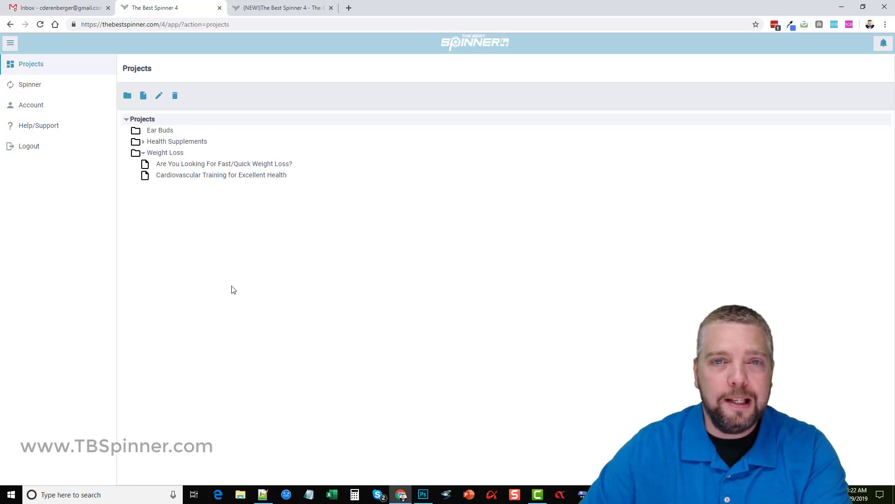
mouse_move(204, 274)
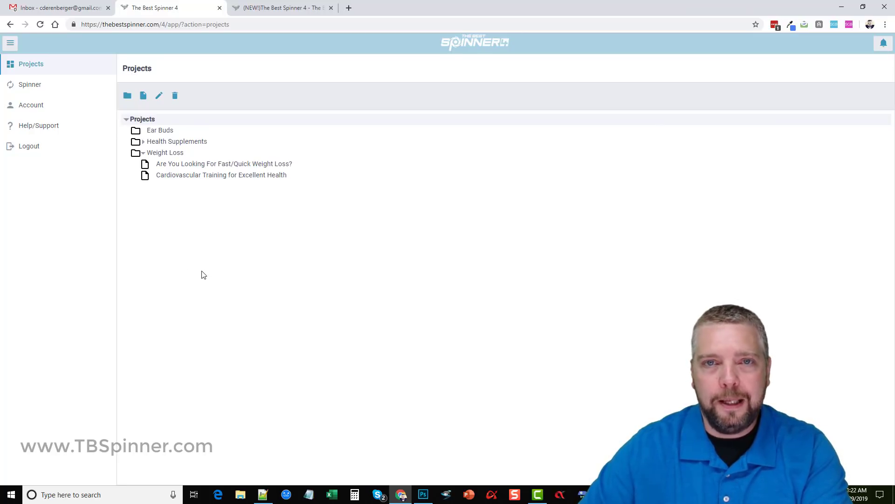
mouse_move(250, 270)
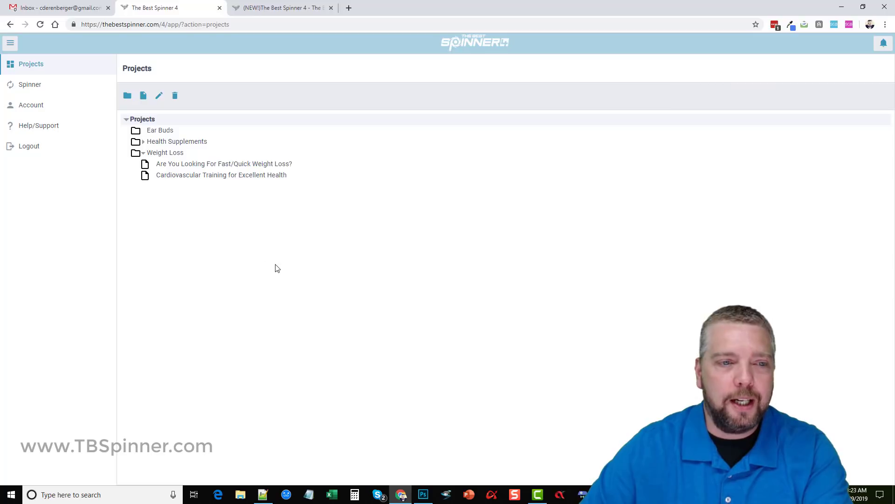
mouse_move(286, 297)
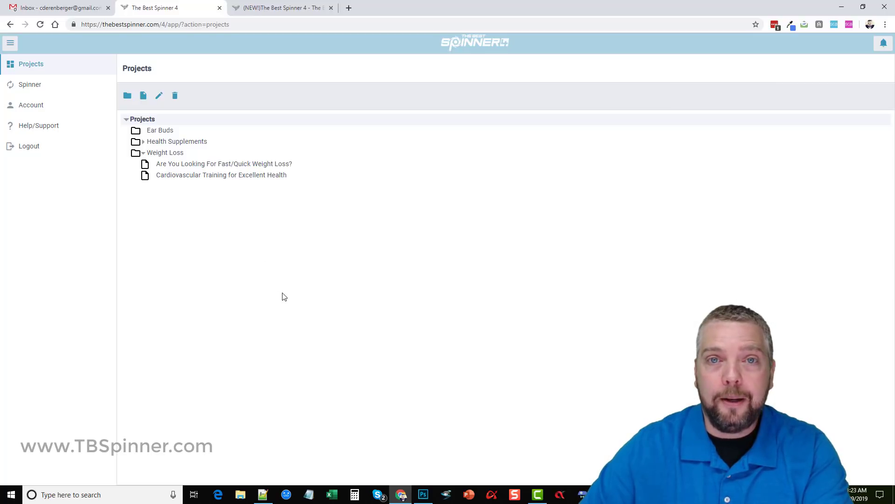